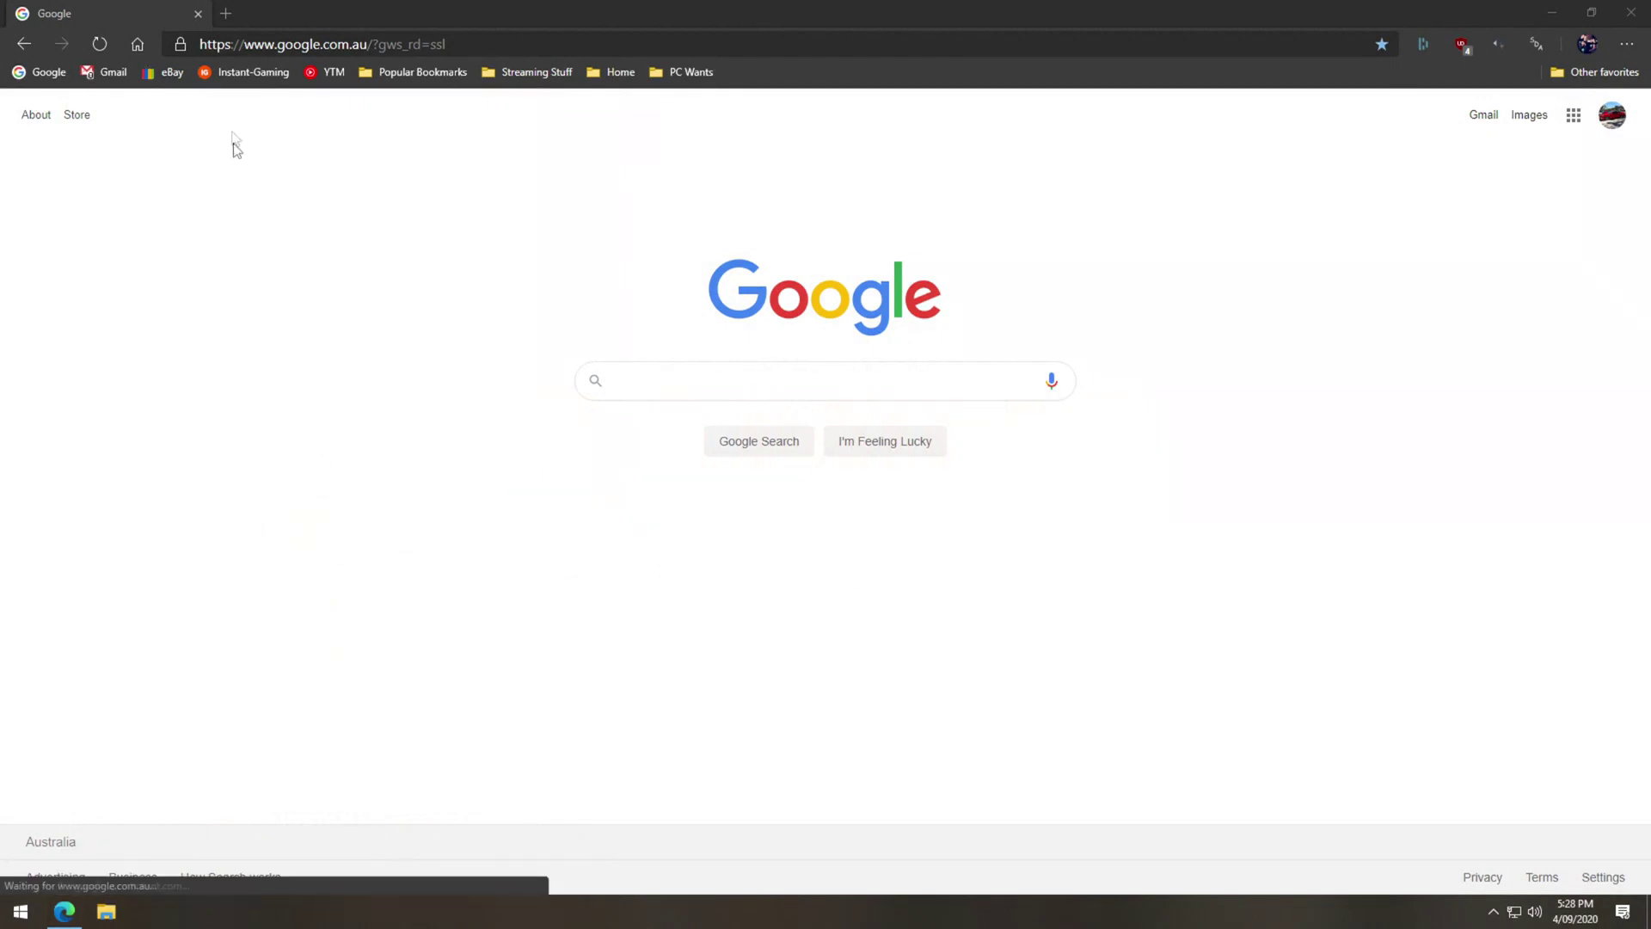
Step: Load instant-gaming.com from the favorites bar bookmark
left_click(251, 72)
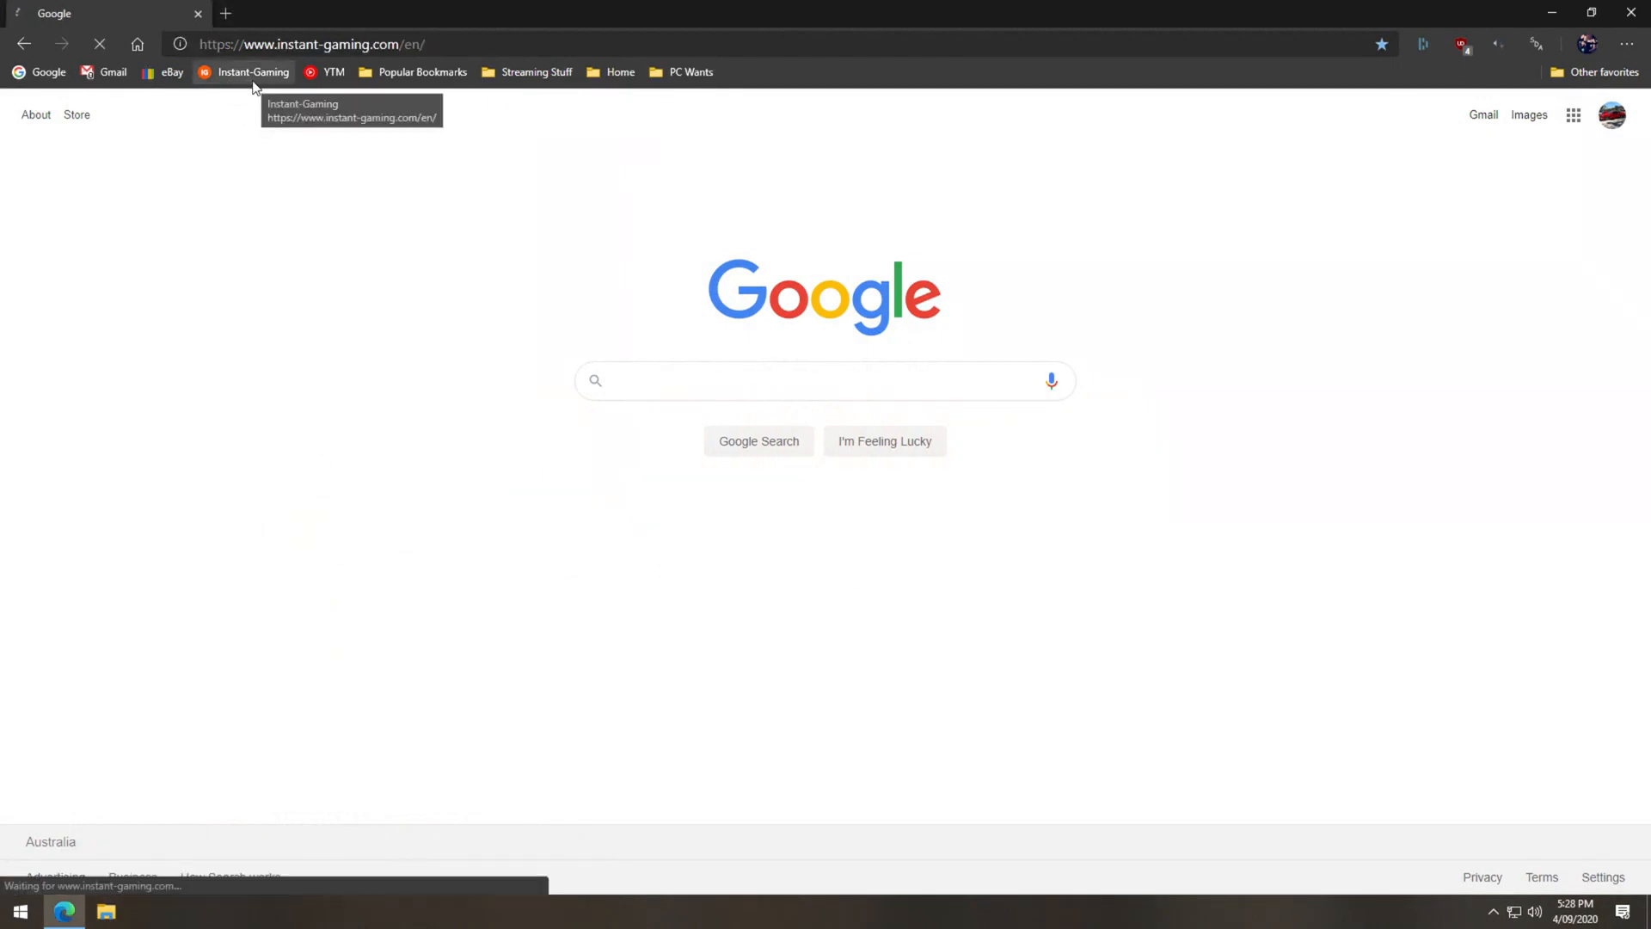
left_click(253, 72)
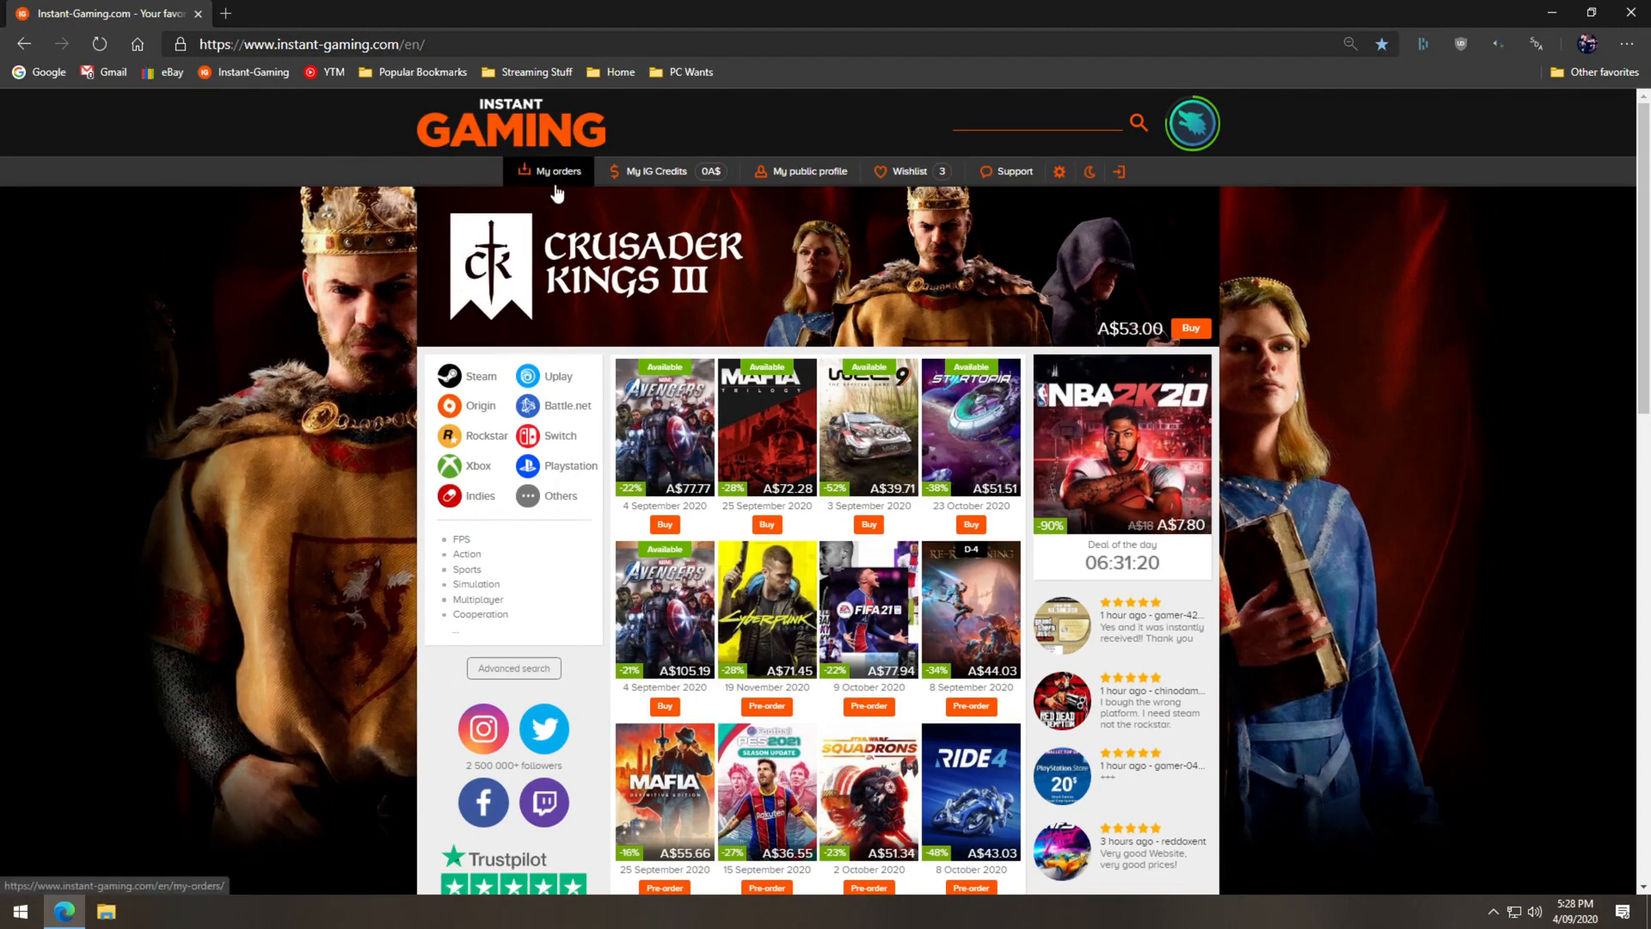
Step: Show the My orders list and move down to the Halo Wars 2 (PC / Xbox One) order
left_click(556, 170)
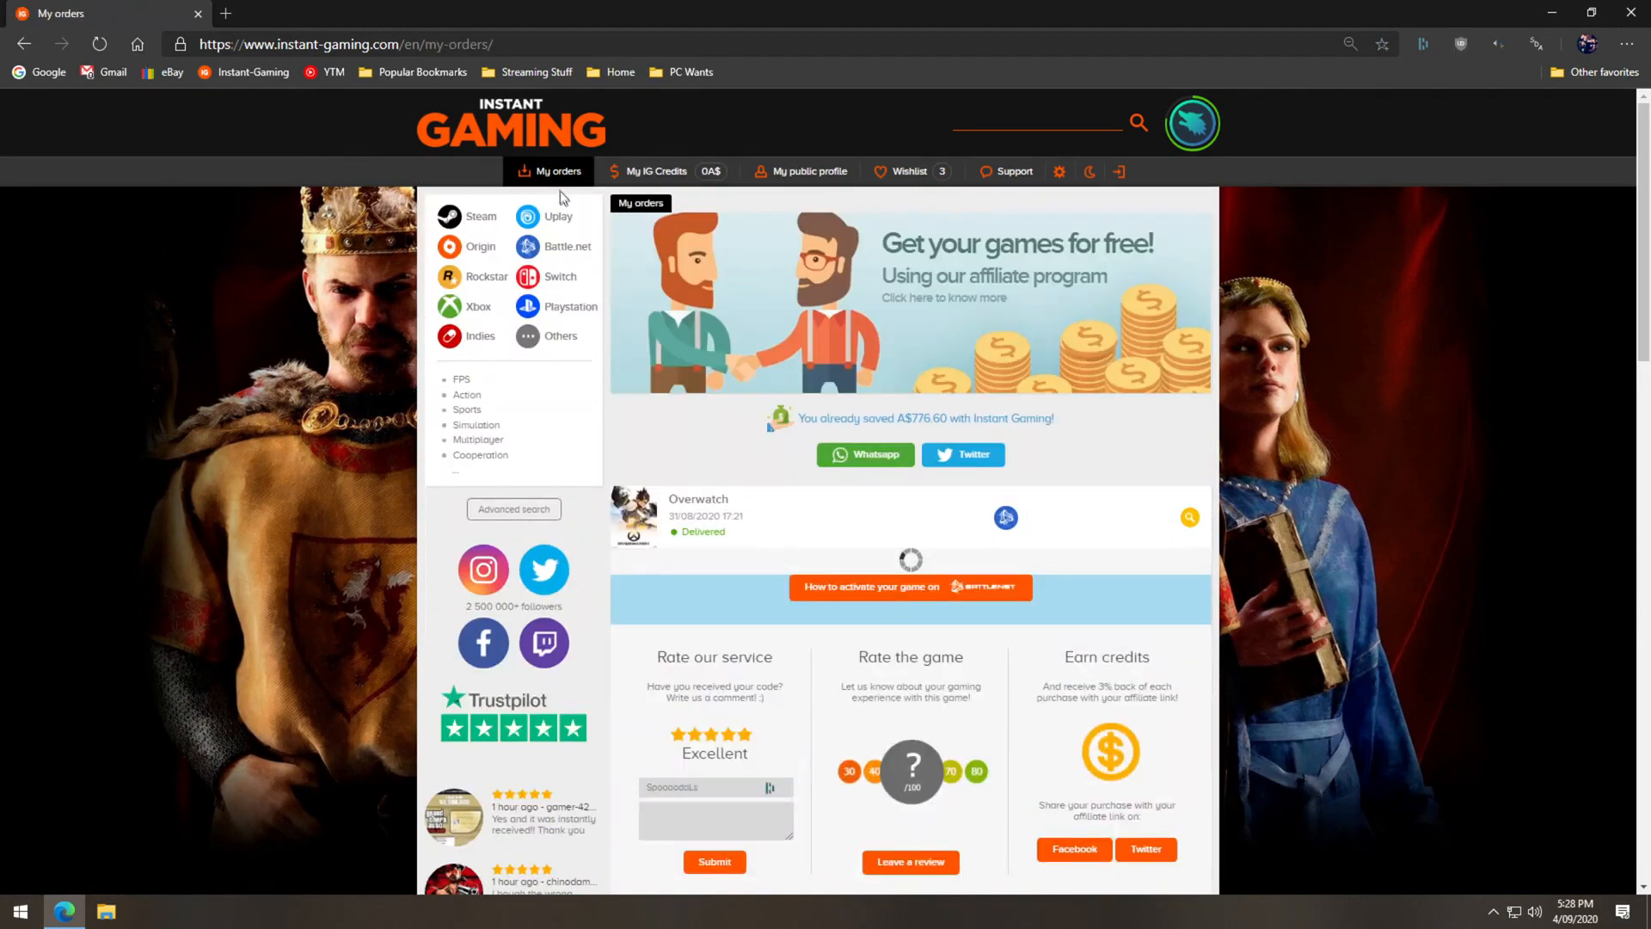
scroll("down", 3)
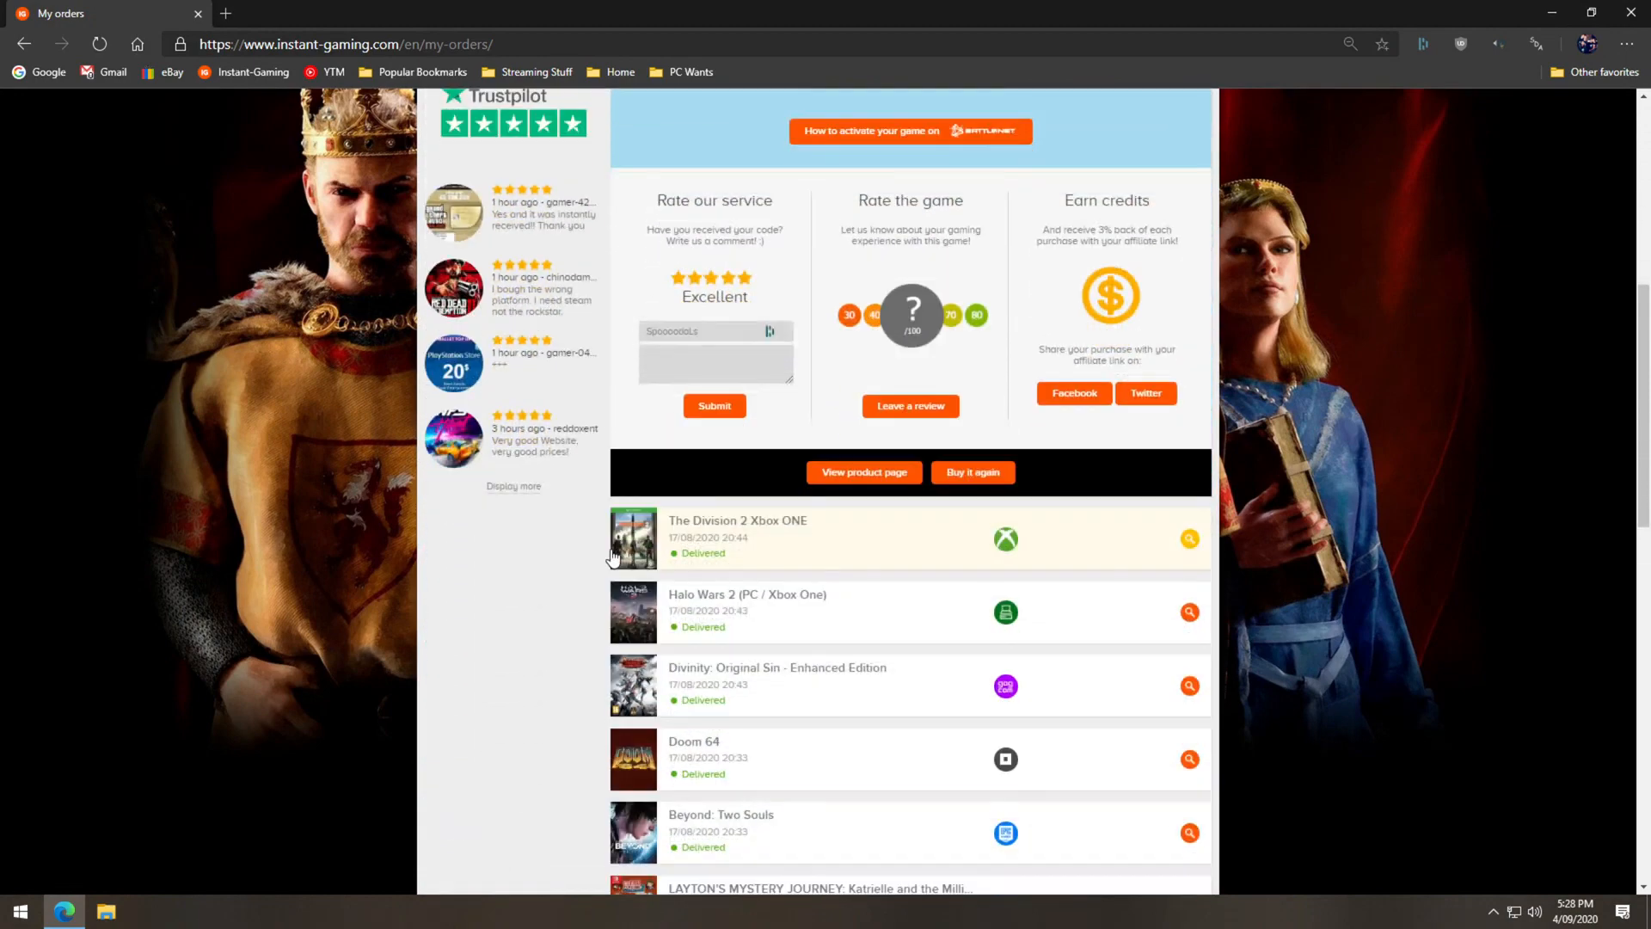
mouse_move(951, 612)
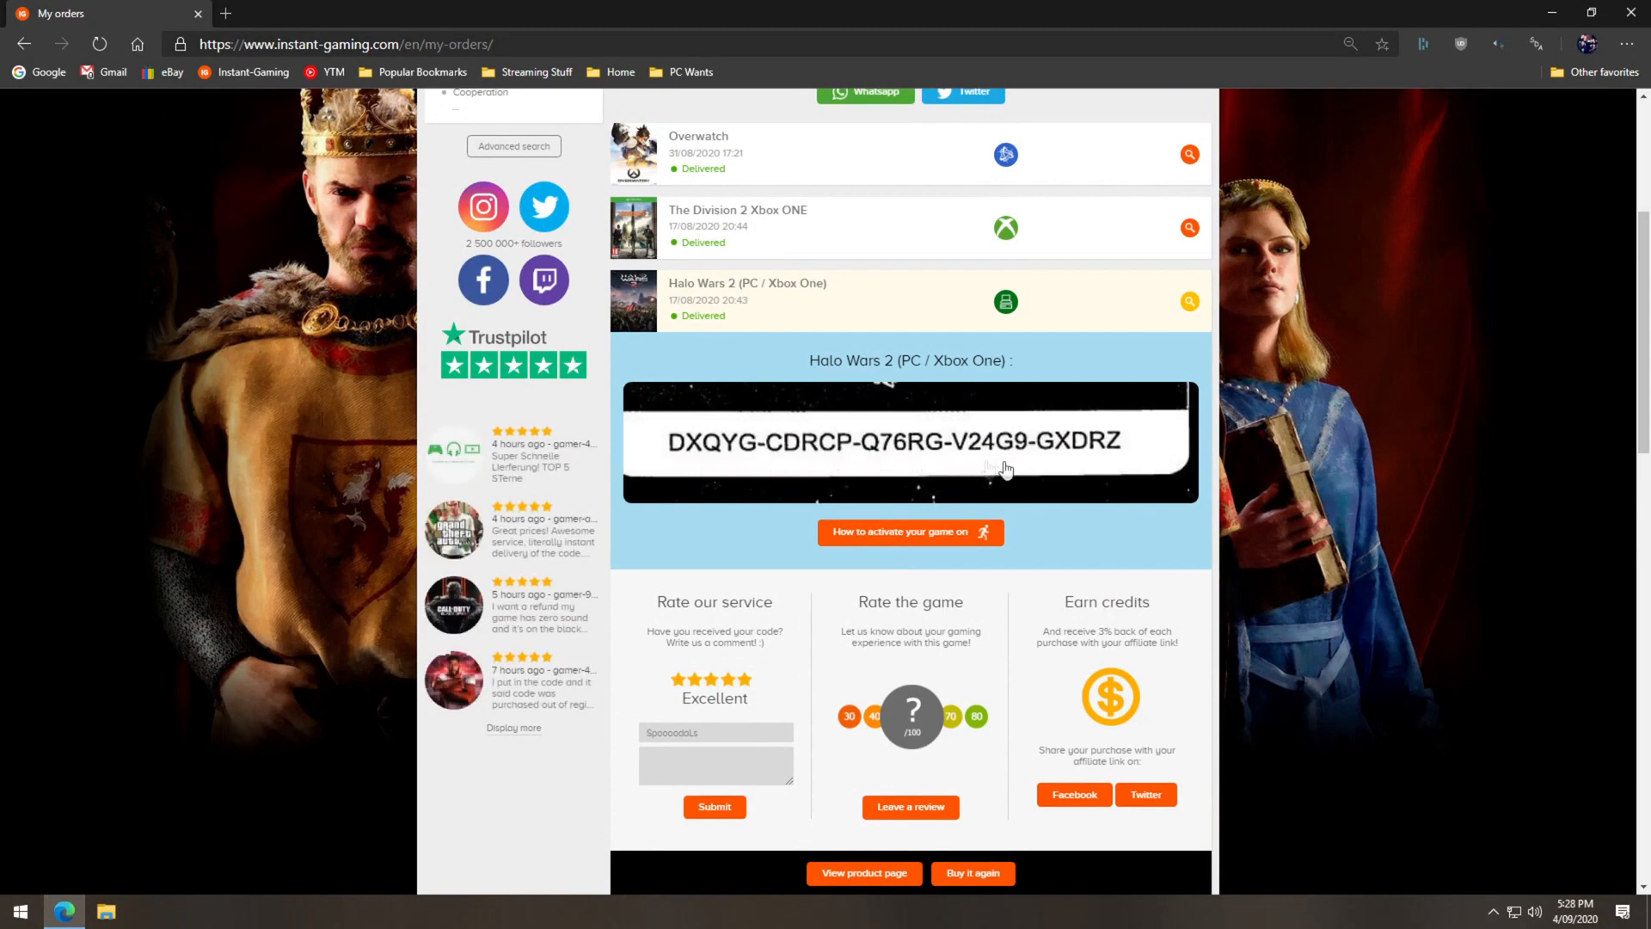
mouse_move(1099, 471)
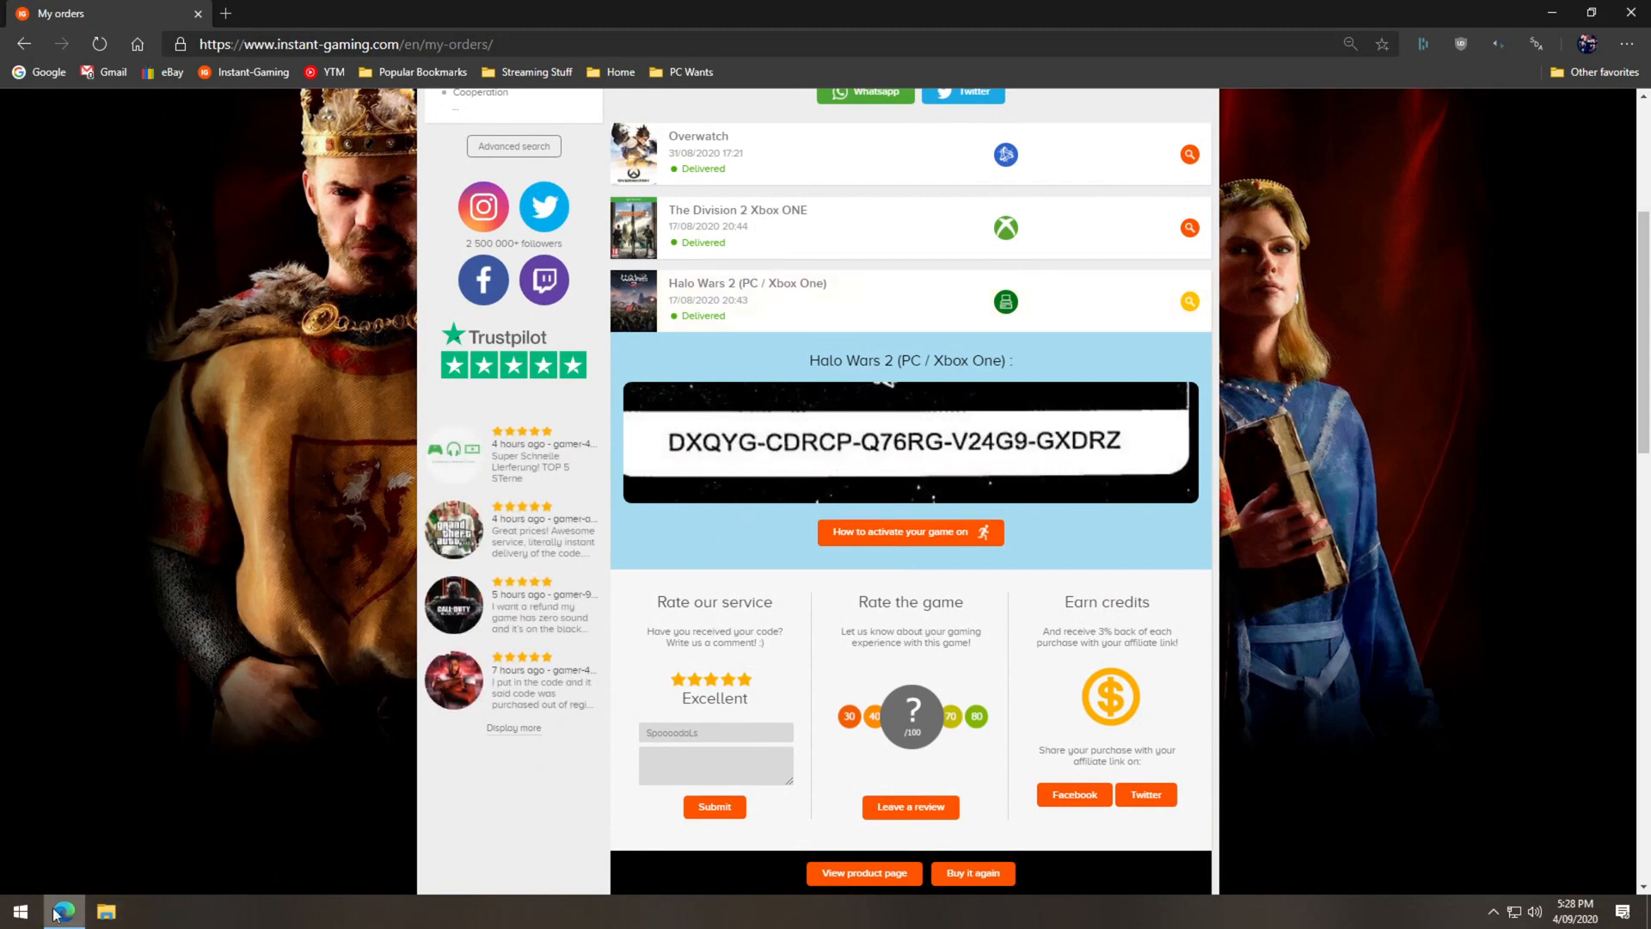
Step: Launch Microsoft Store from Start and reach Redeem a code via the ... menu
left_click(19, 912)
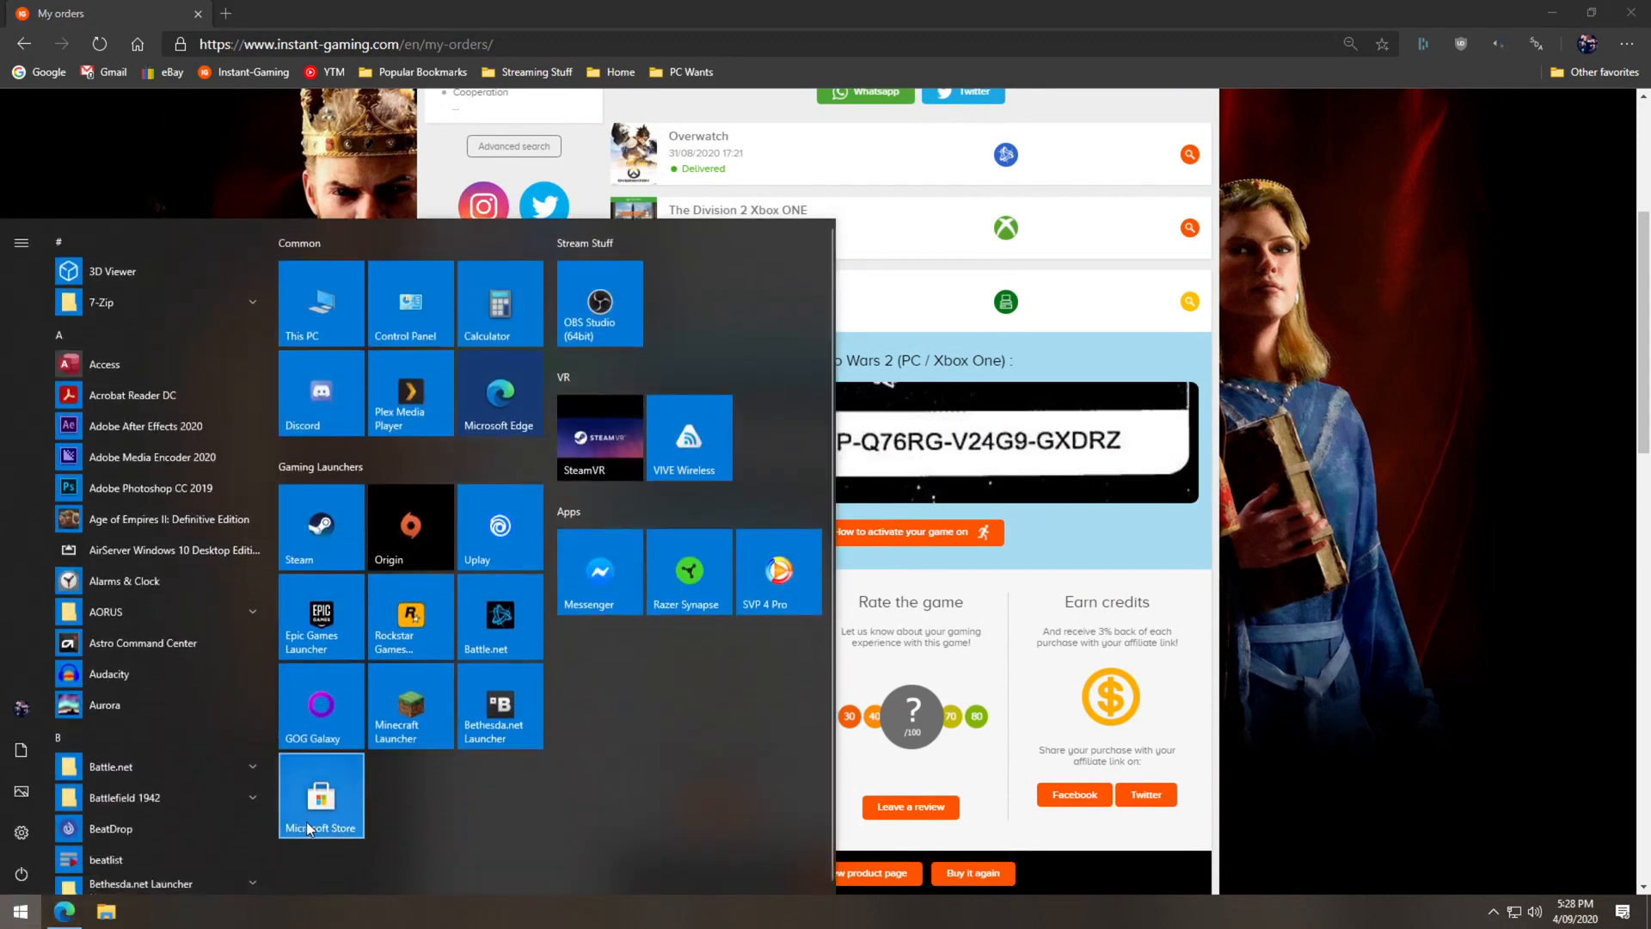
left_click(320, 795)
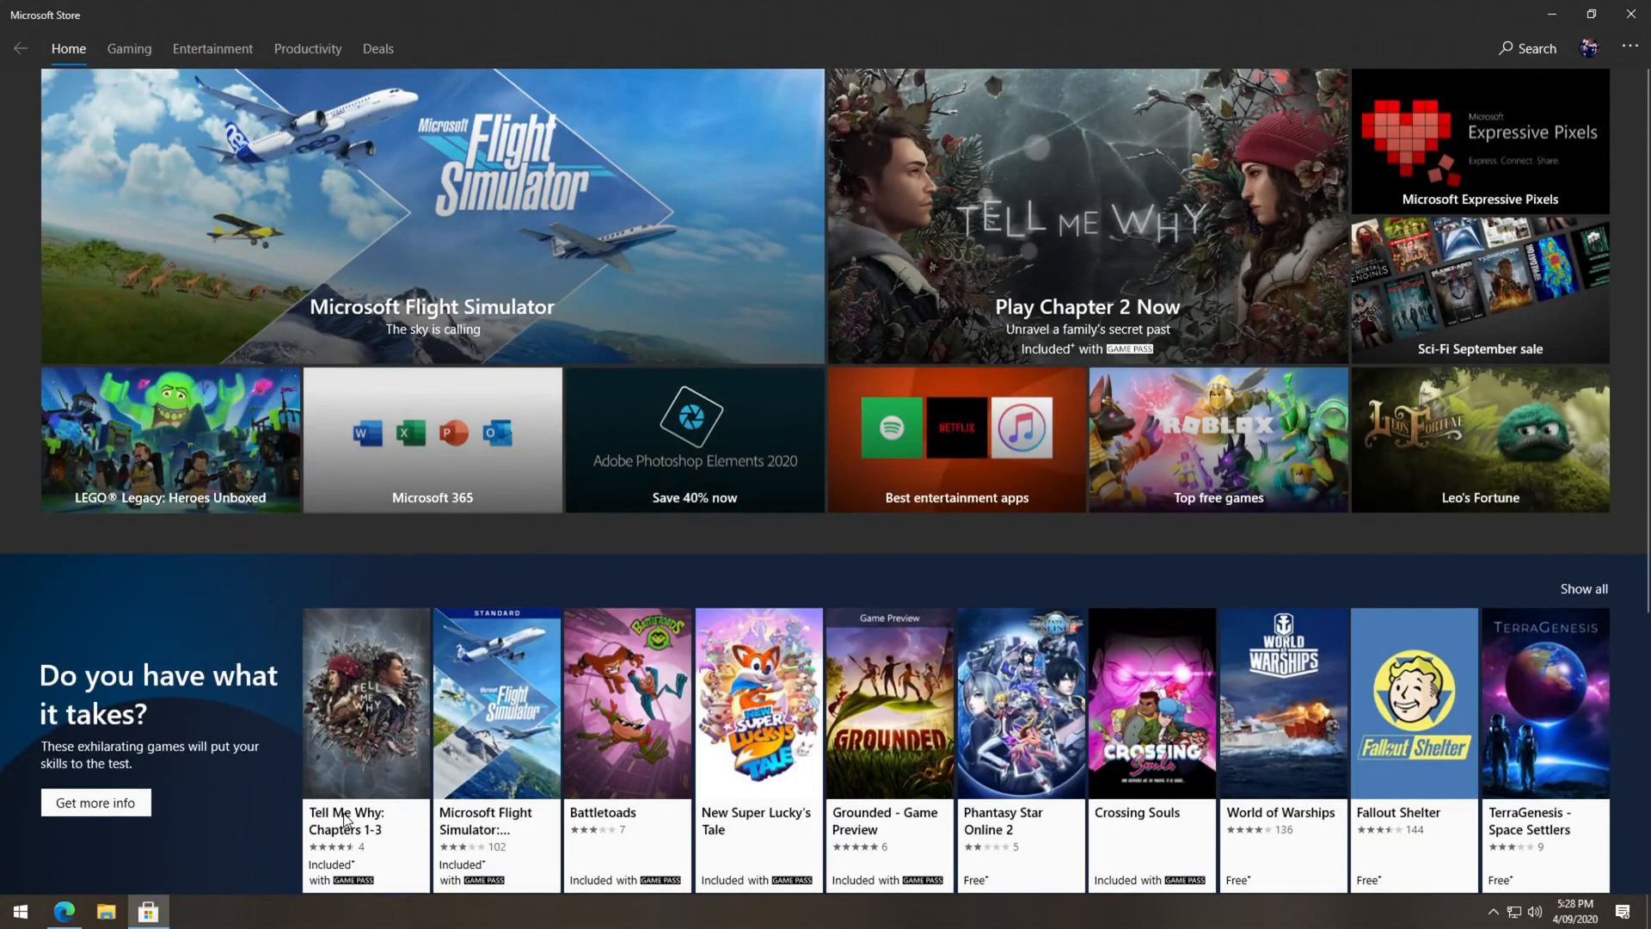
mouse_move(588, 793)
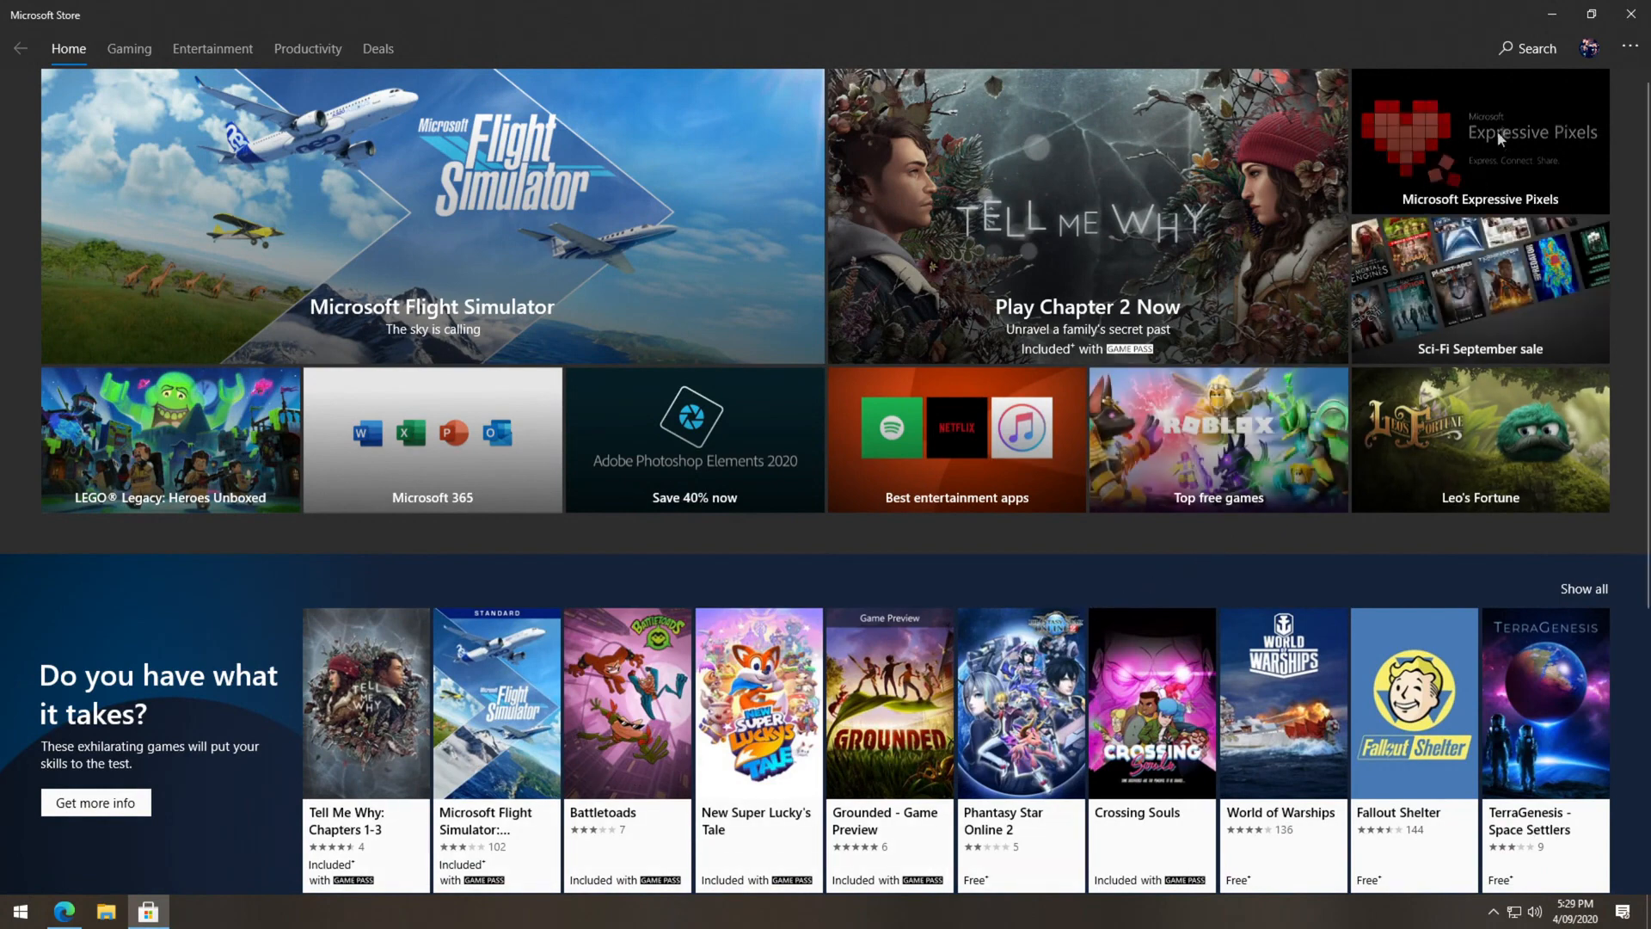
left_click(1632, 48)
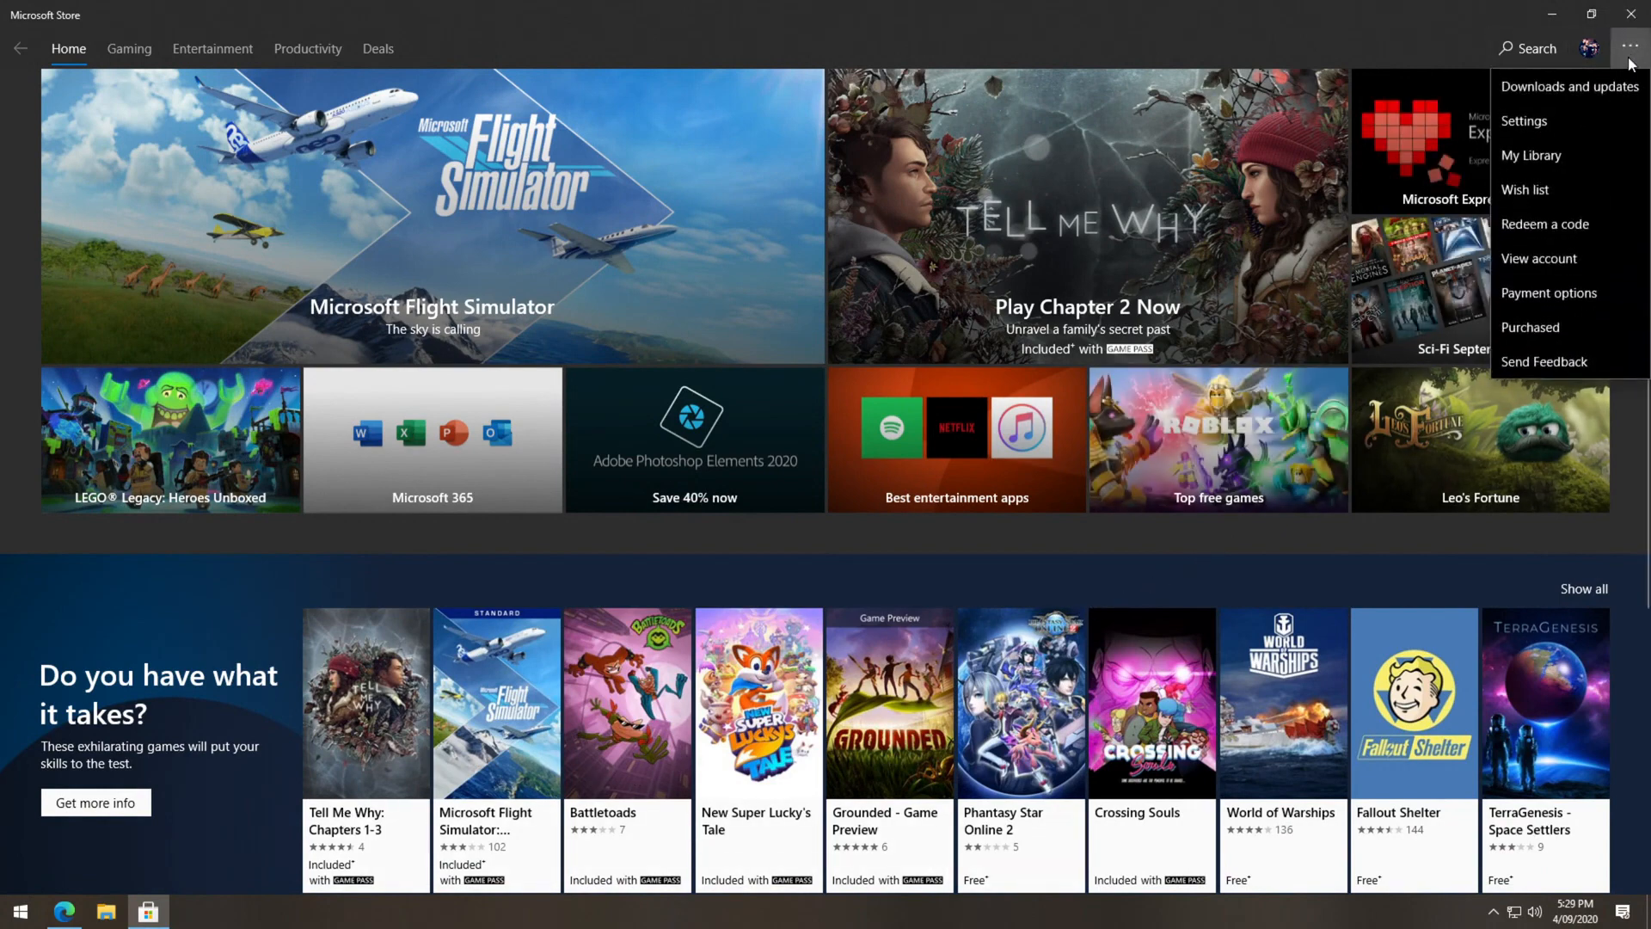
mouse_move(1545, 224)
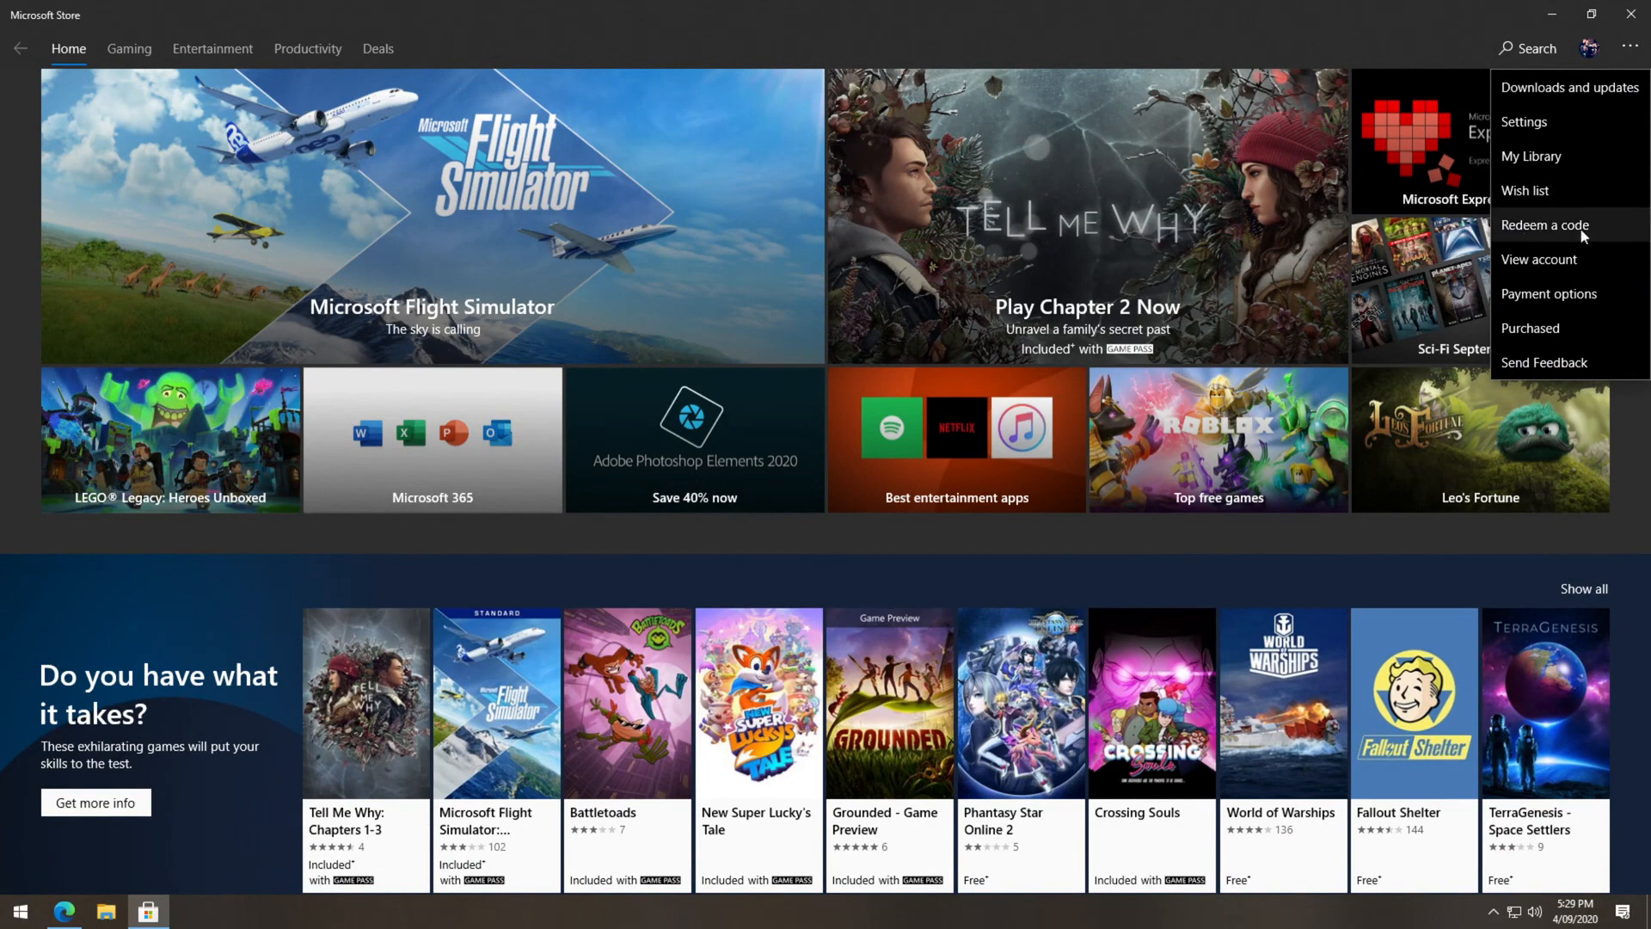
left_click(1544, 224)
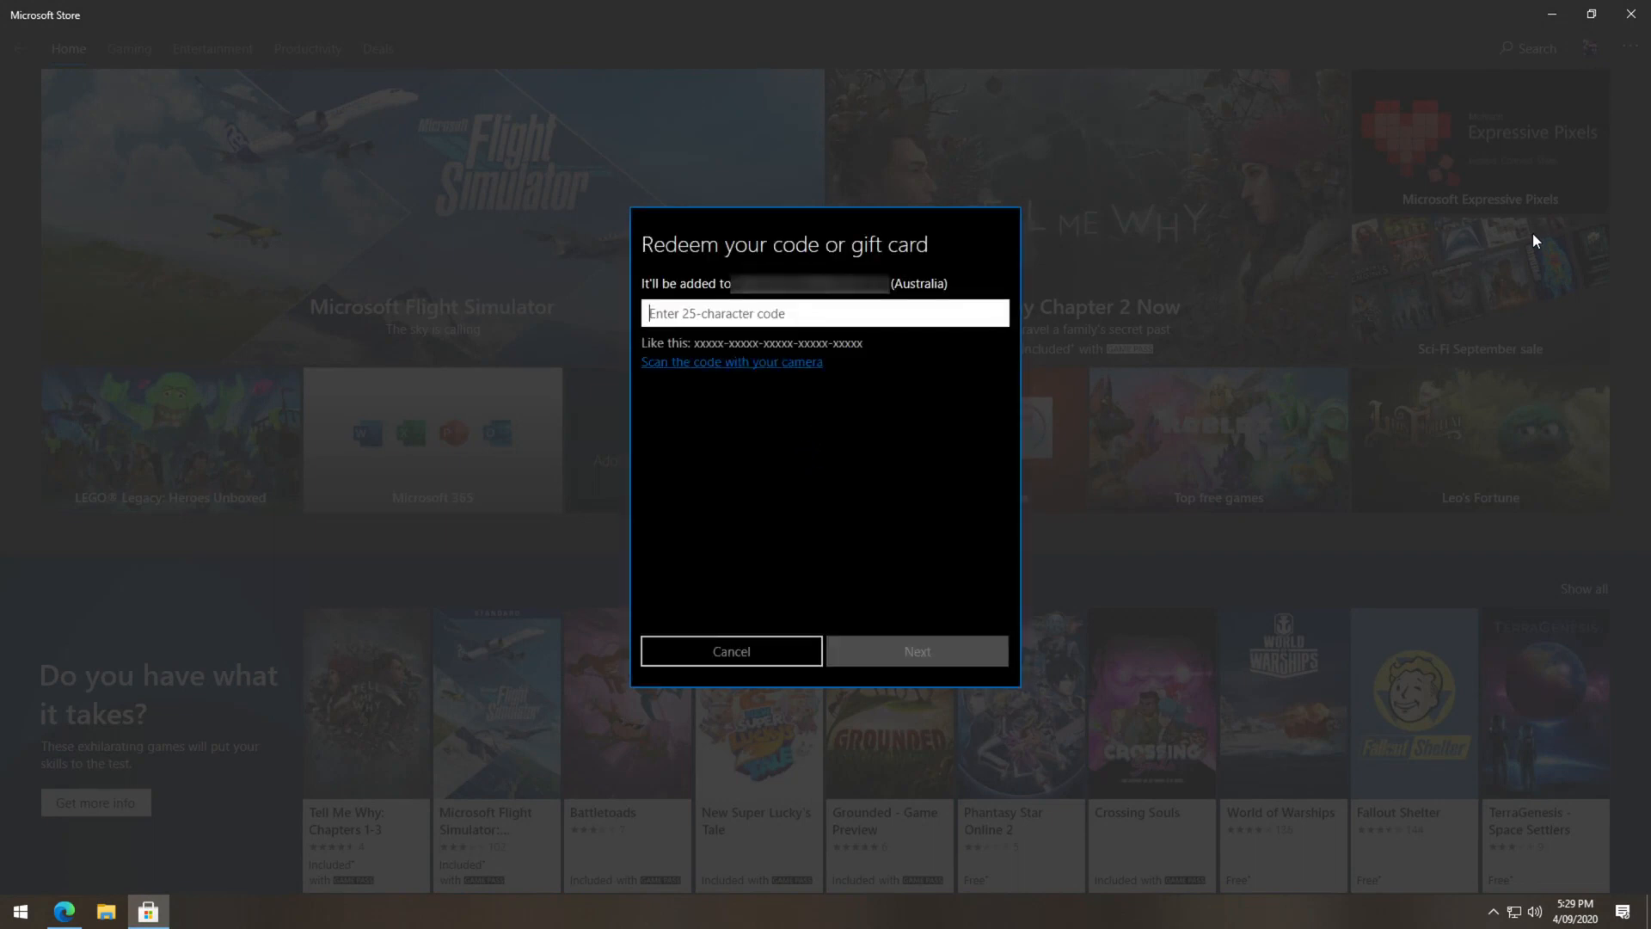
mouse_move(770, 313)
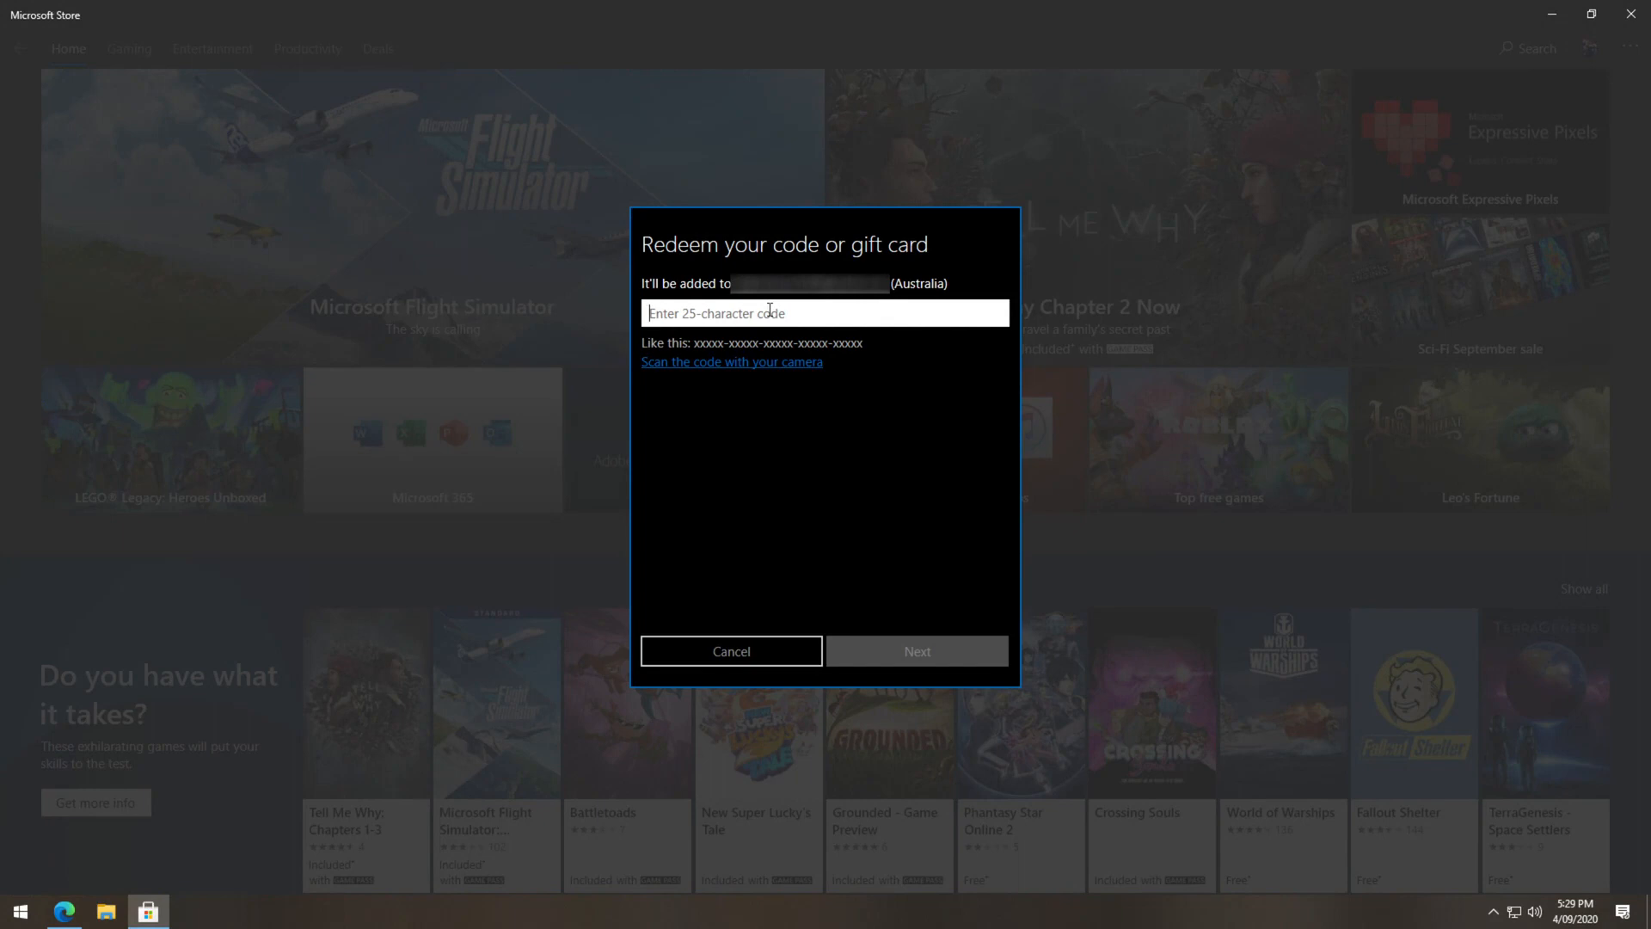
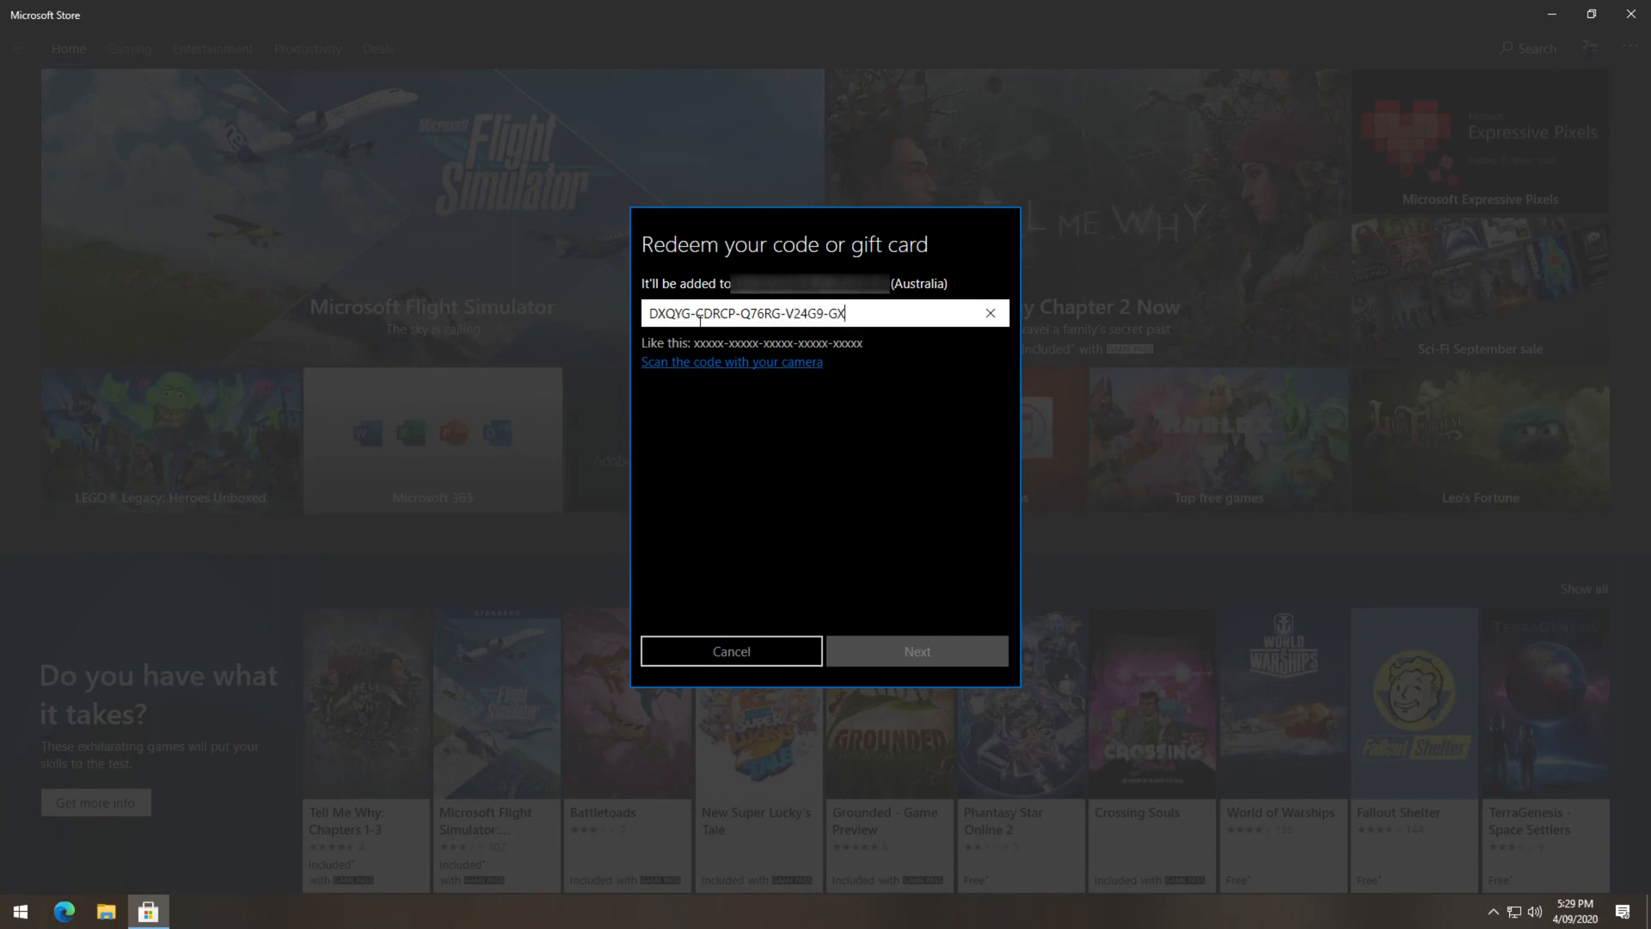
left_click(915, 650)
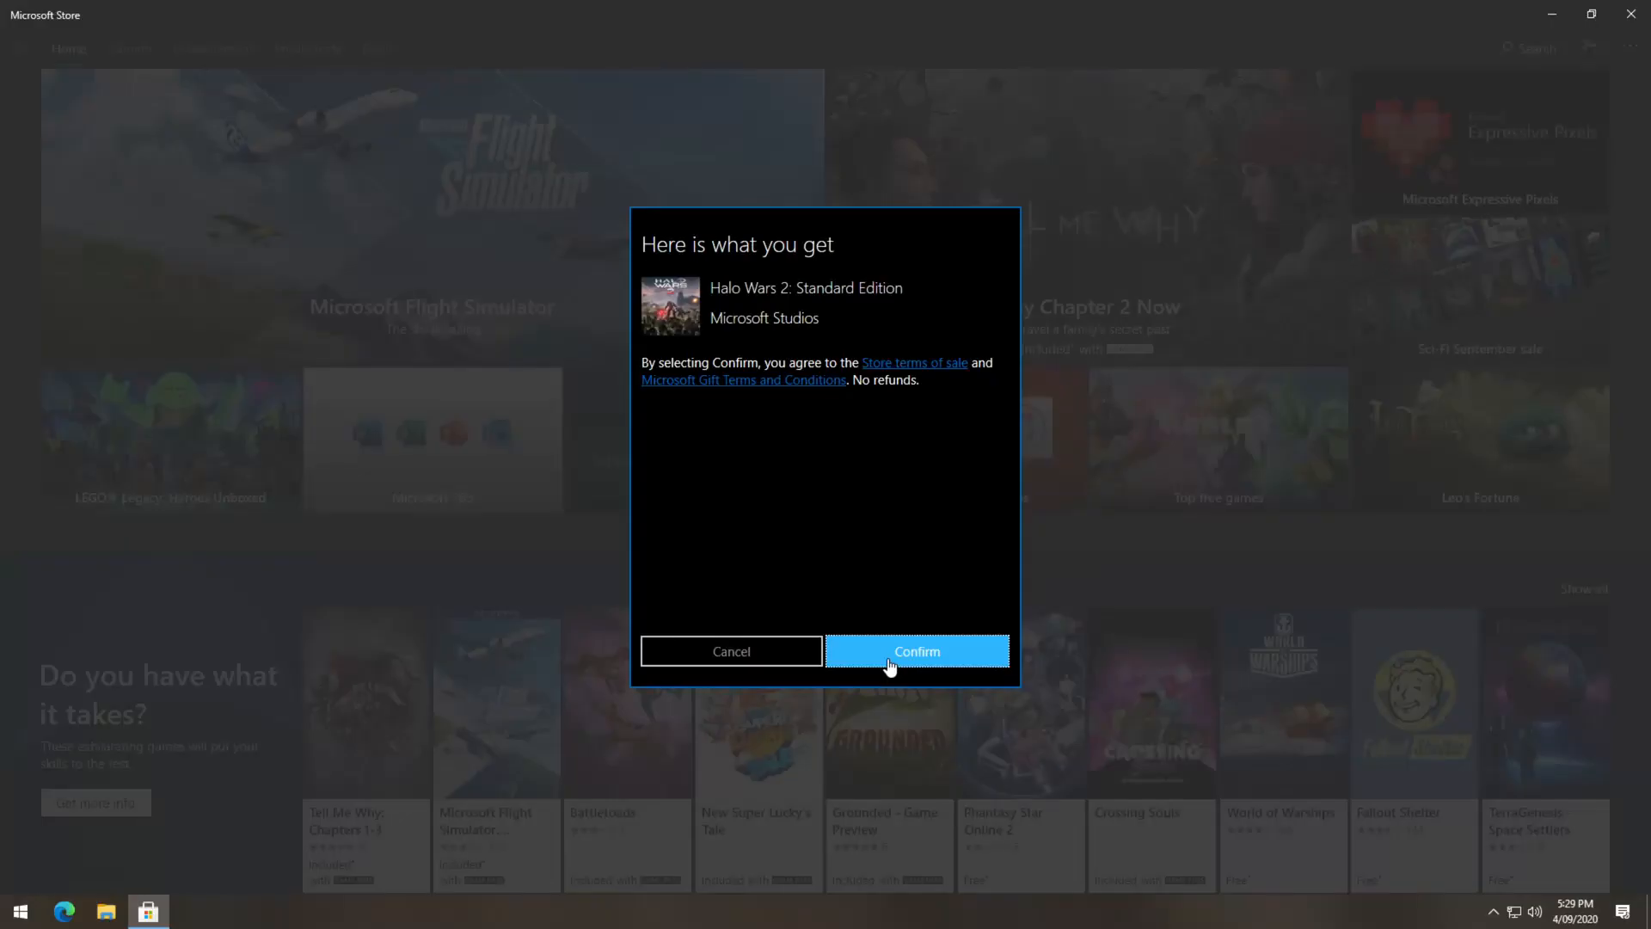
mouse_move(864, 320)
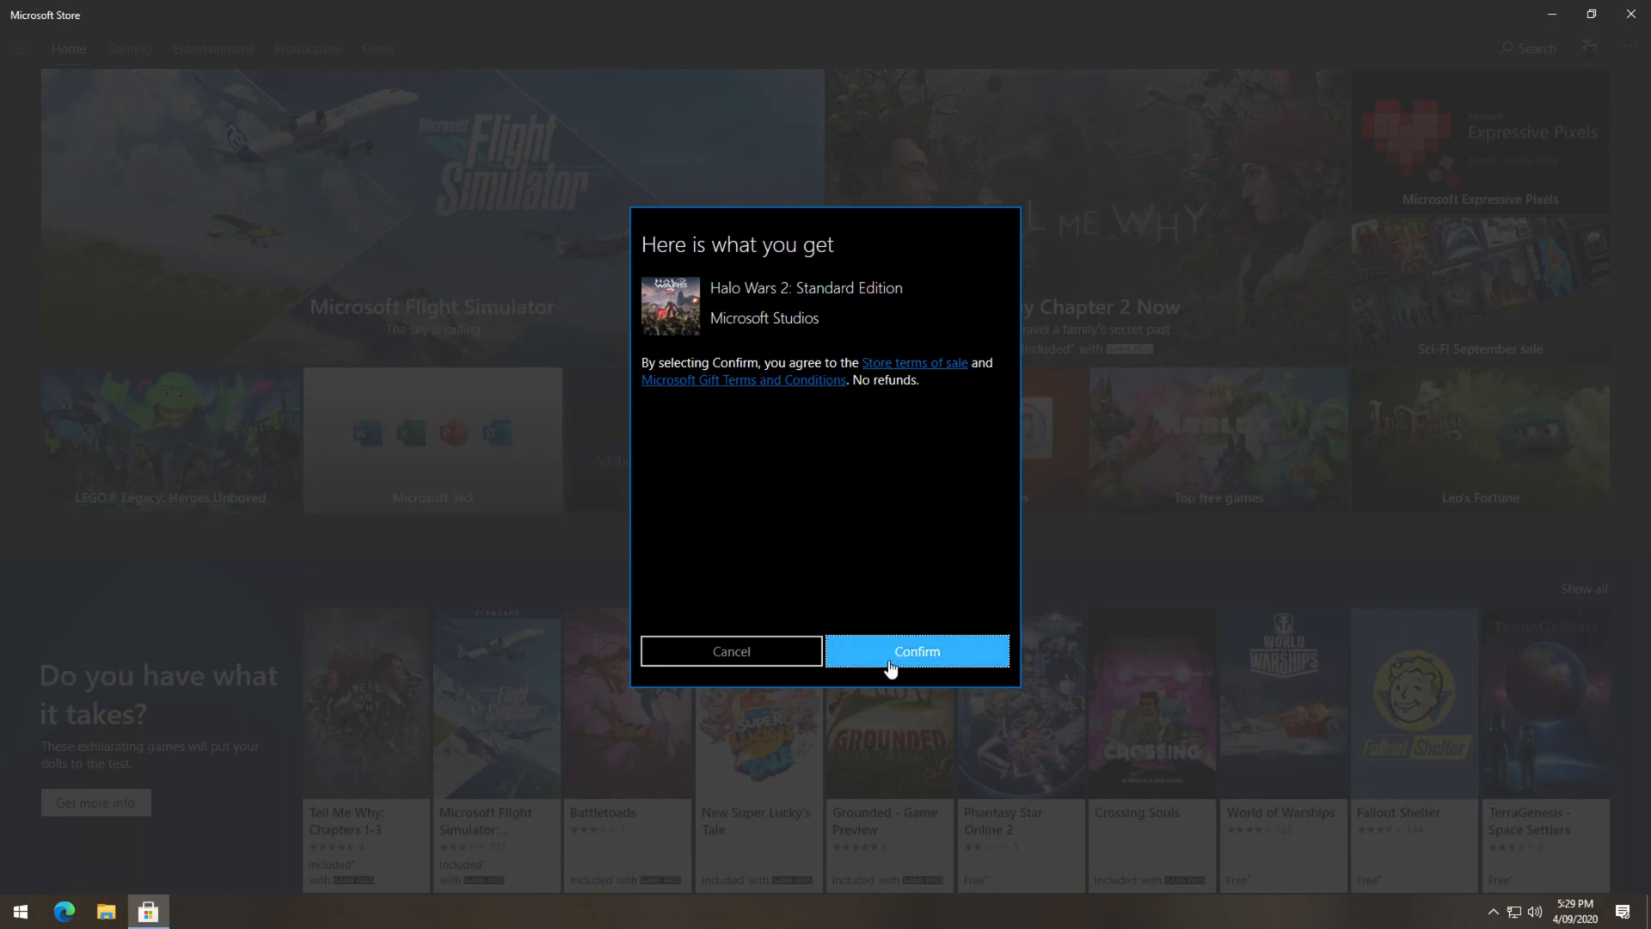
Step: Confirm redeeming Halo Wars 2: Standard Edition and close the success message
left_click(915, 650)
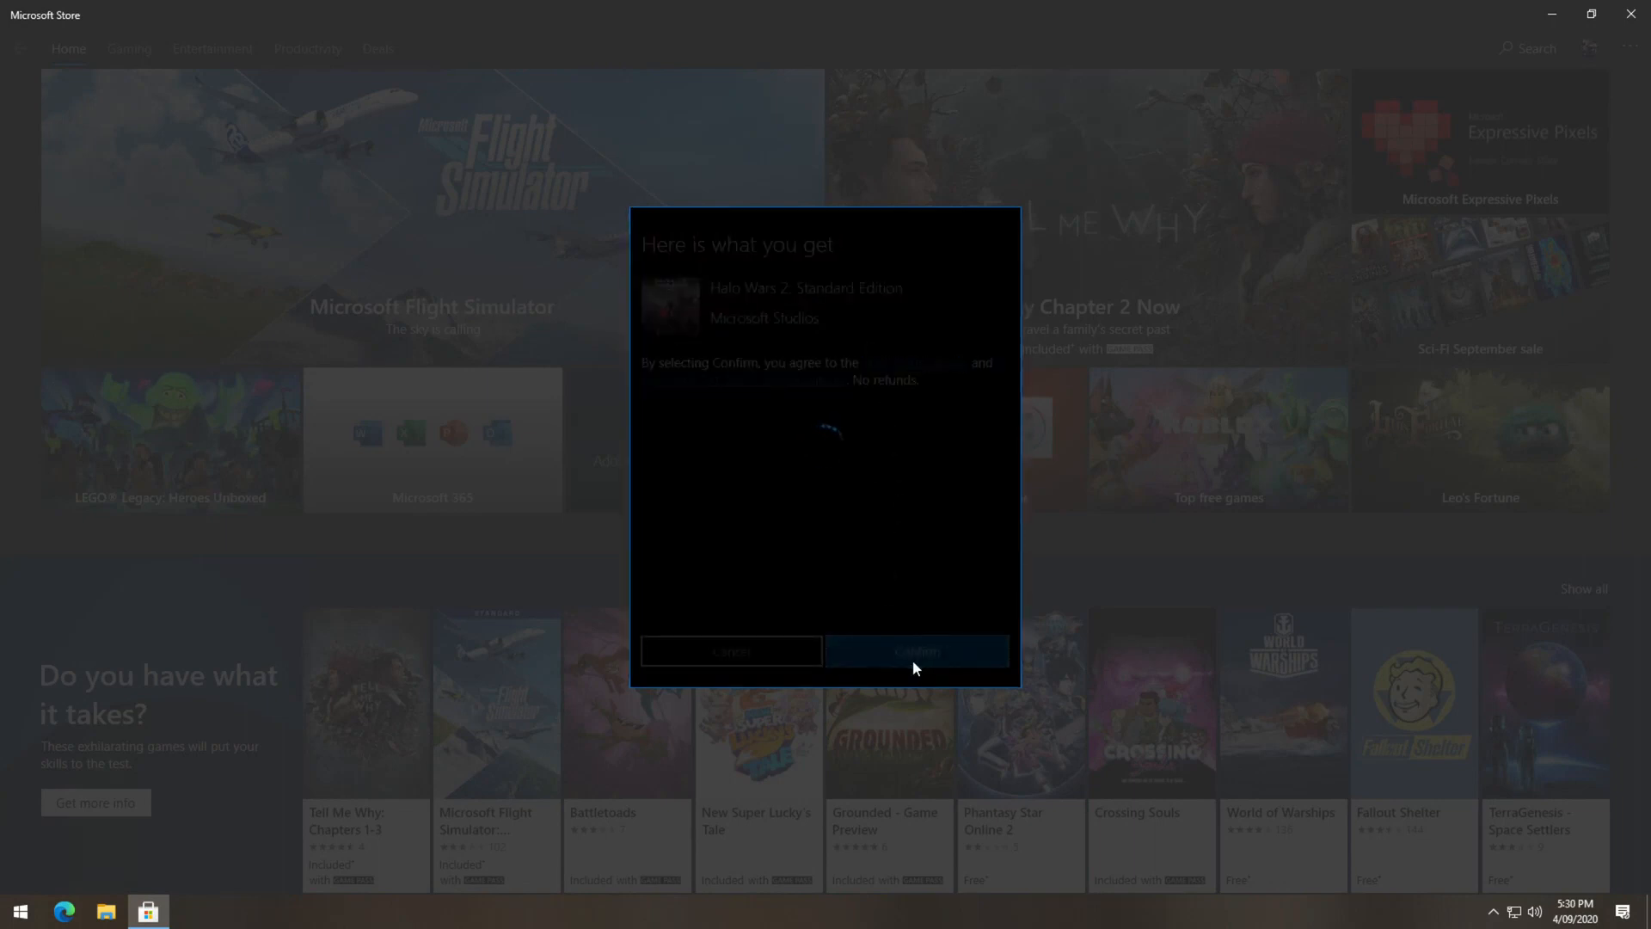
left_click(915, 650)
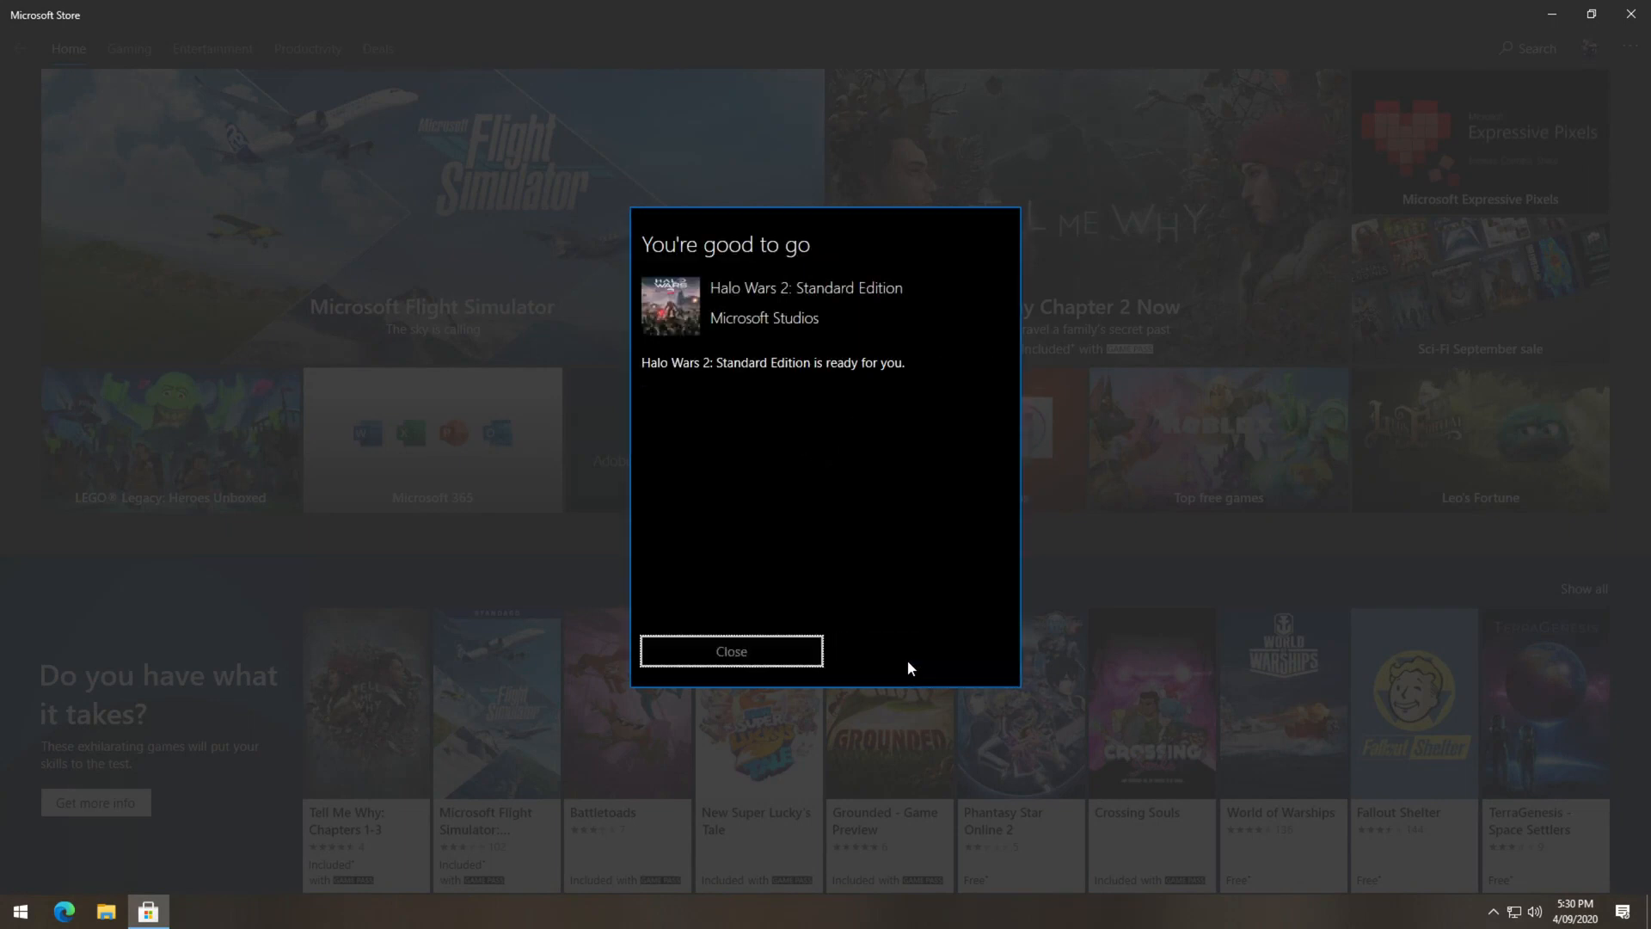
mouse_move(664, 391)
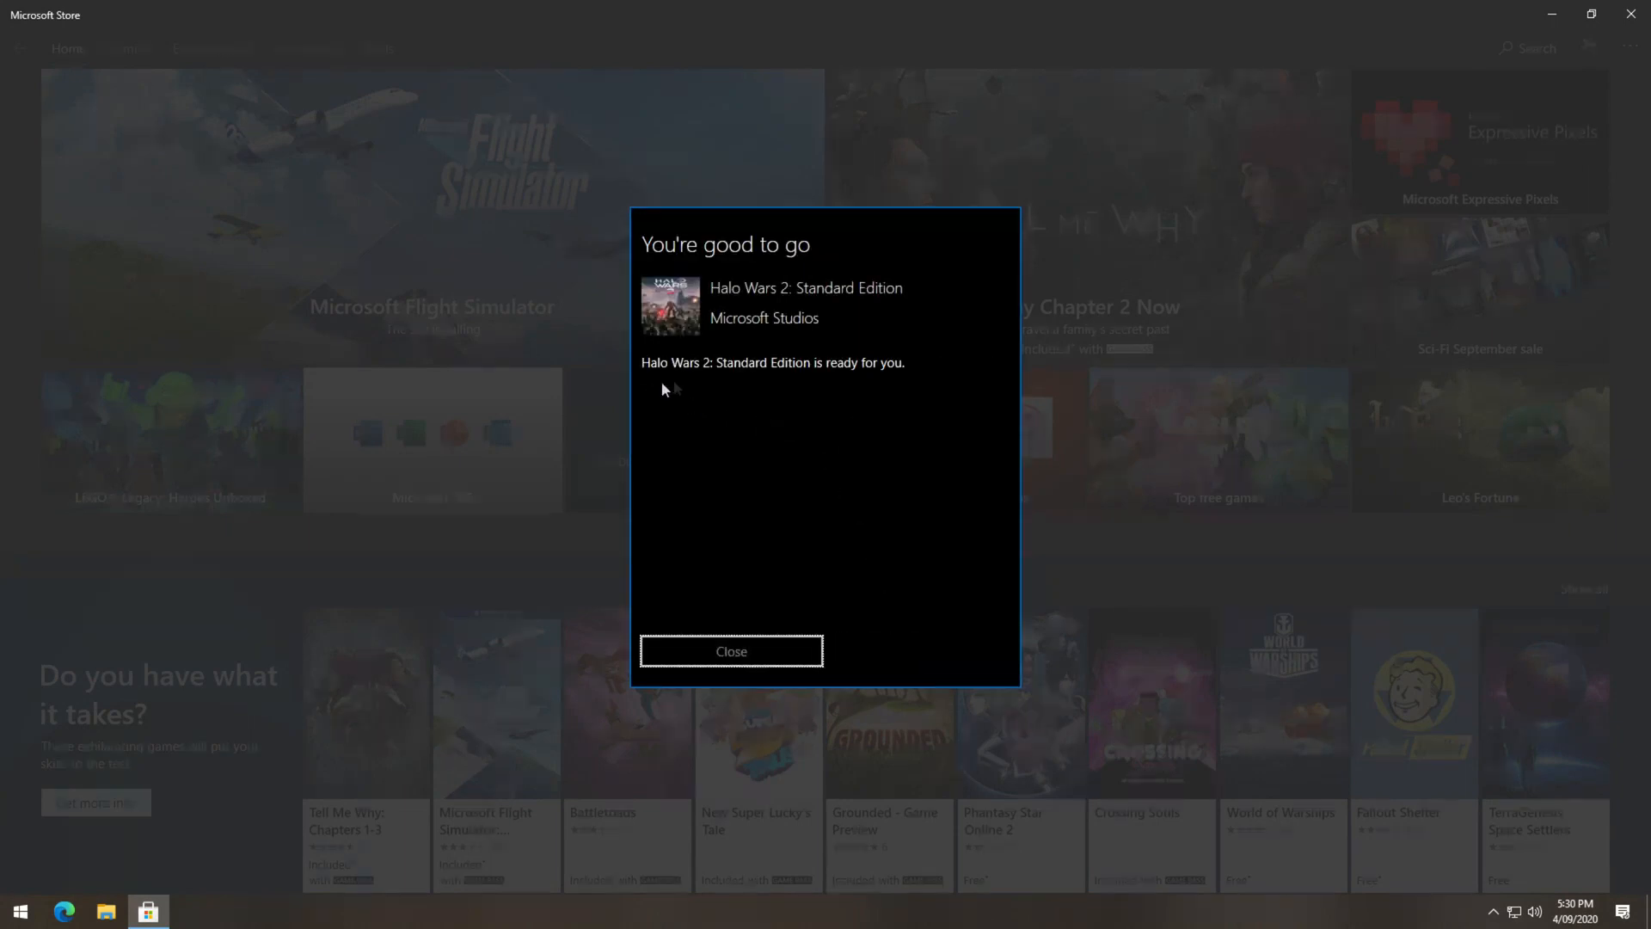
mouse_move(885, 394)
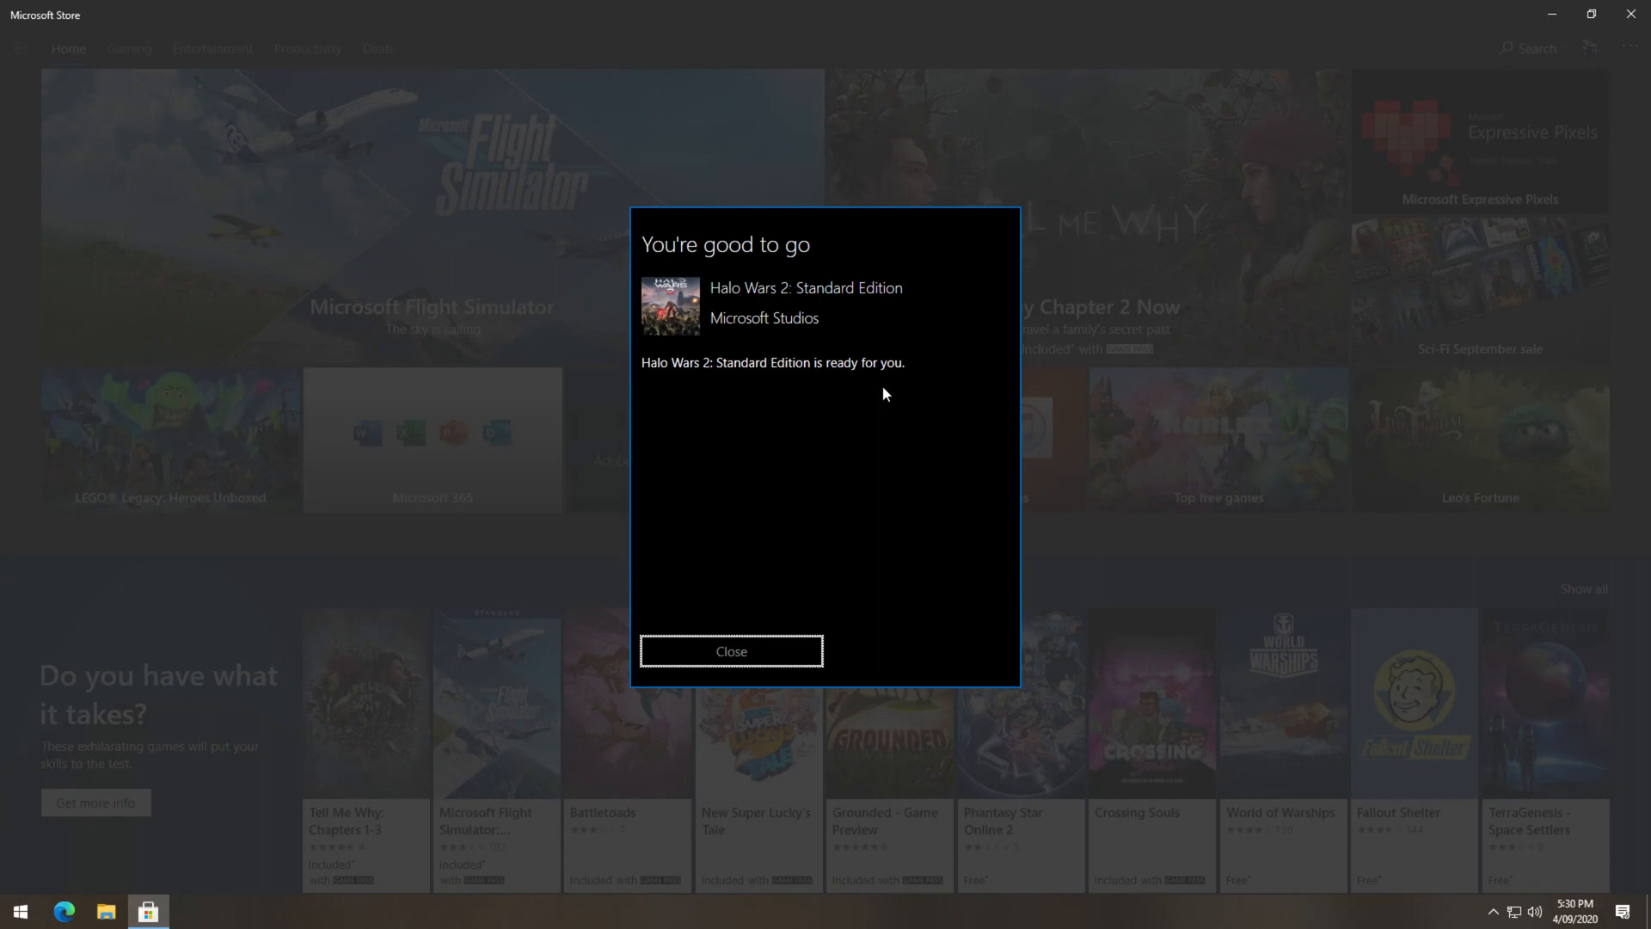
left_click(731, 650)
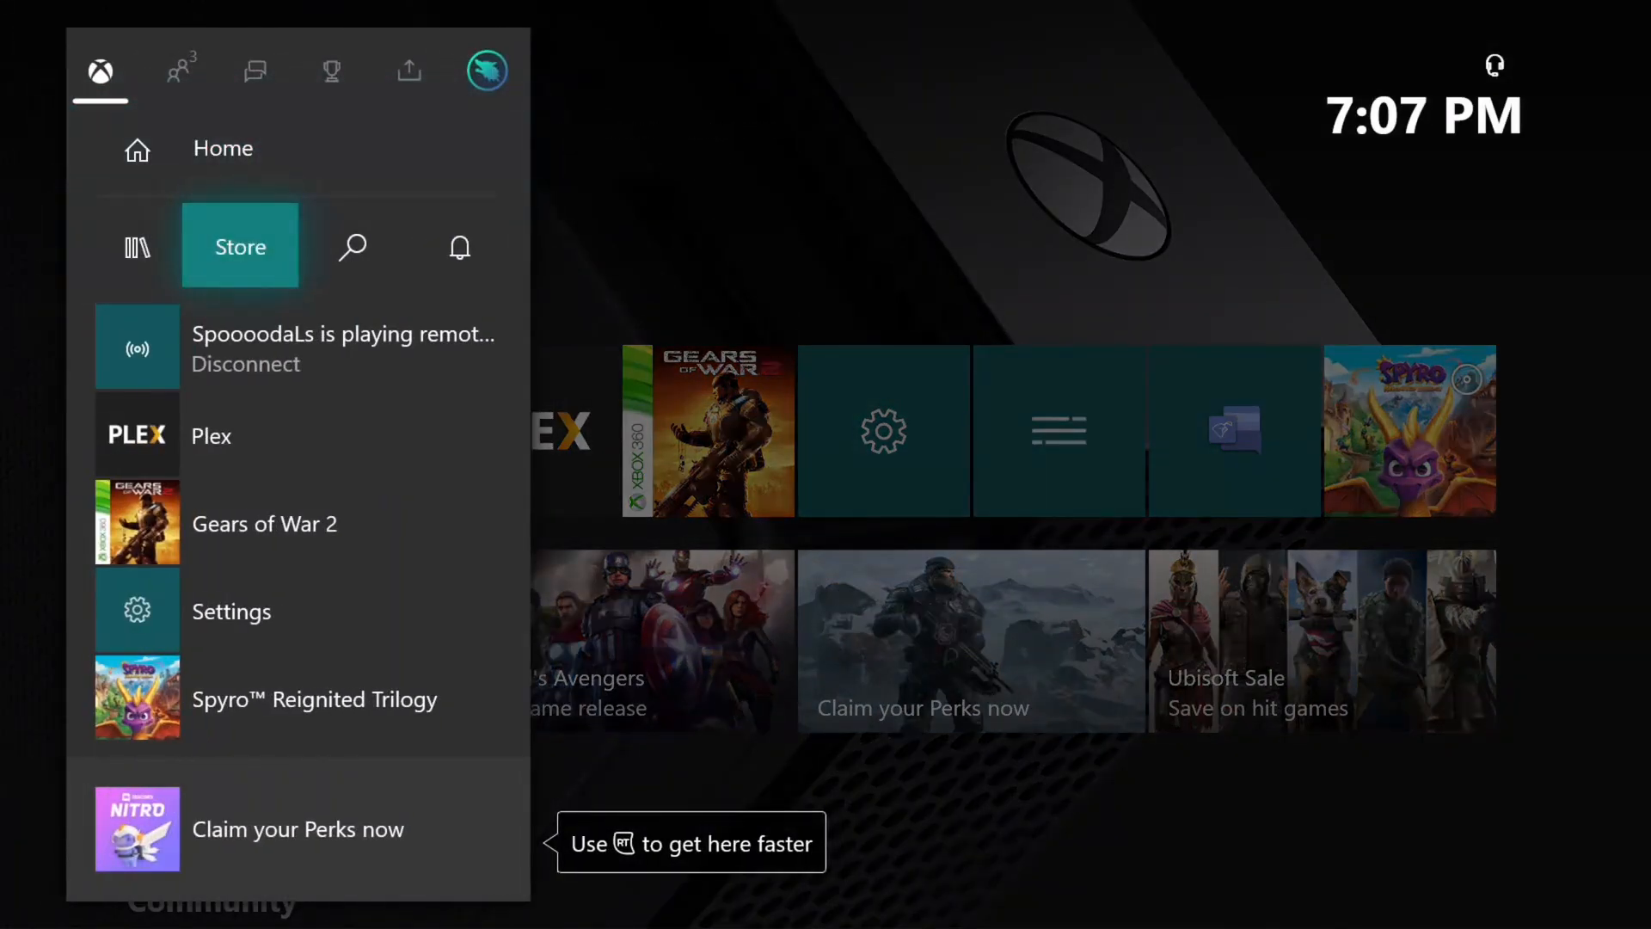
Step: From the Xbox guide enter the Store and choose Use a code
left_click(239, 246)
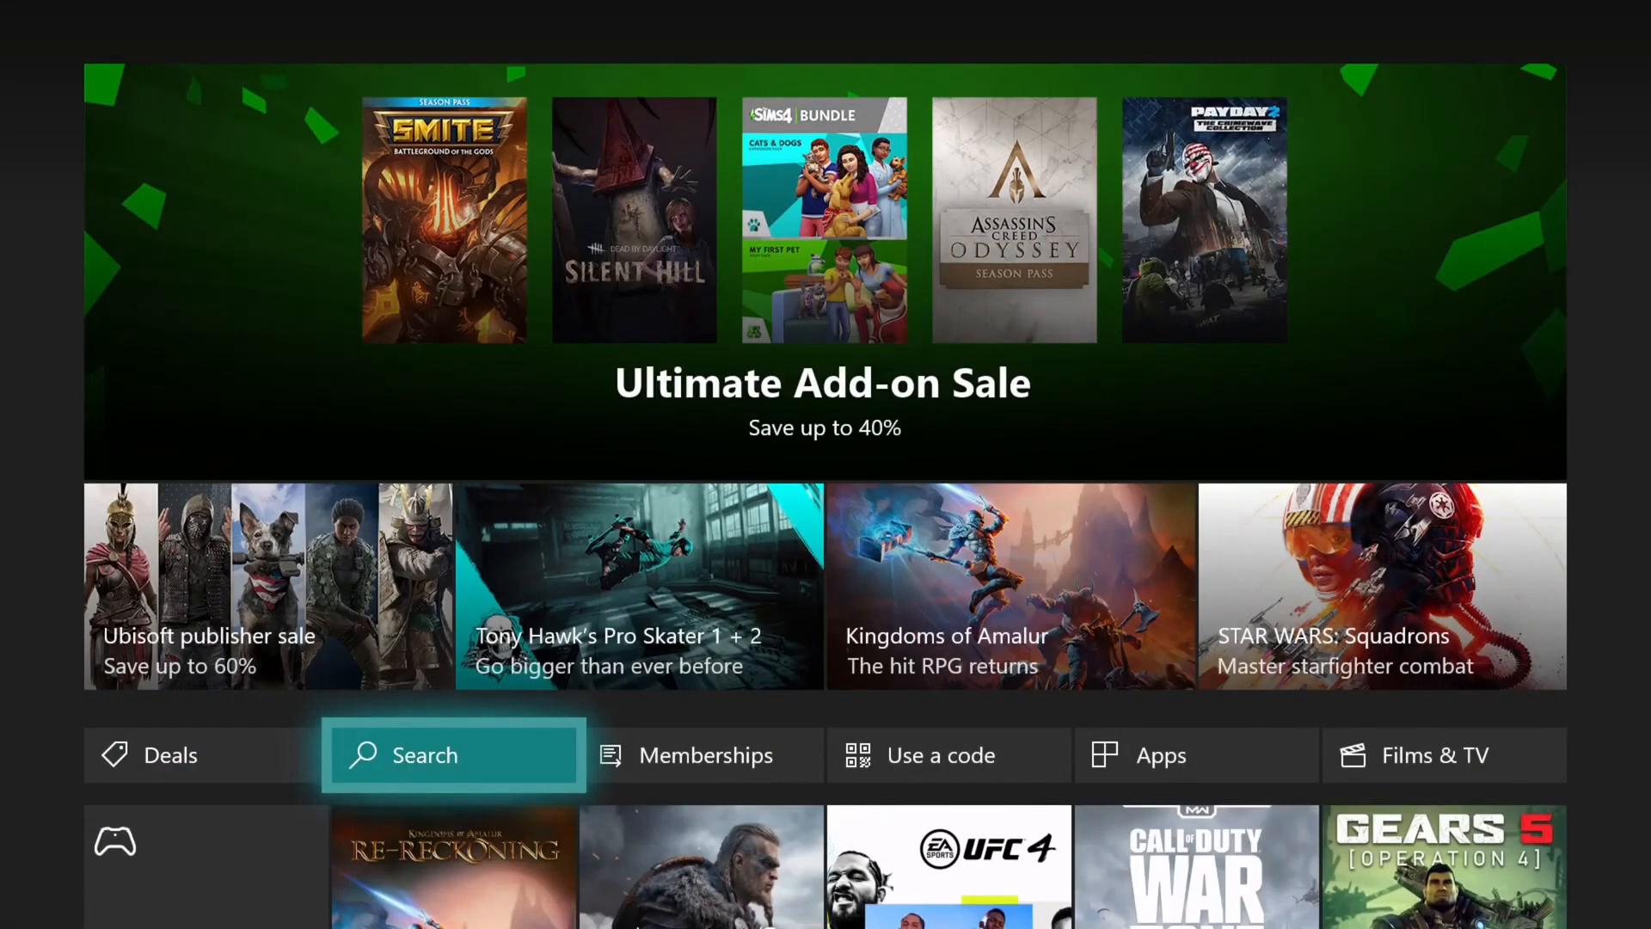
left_click(939, 755)
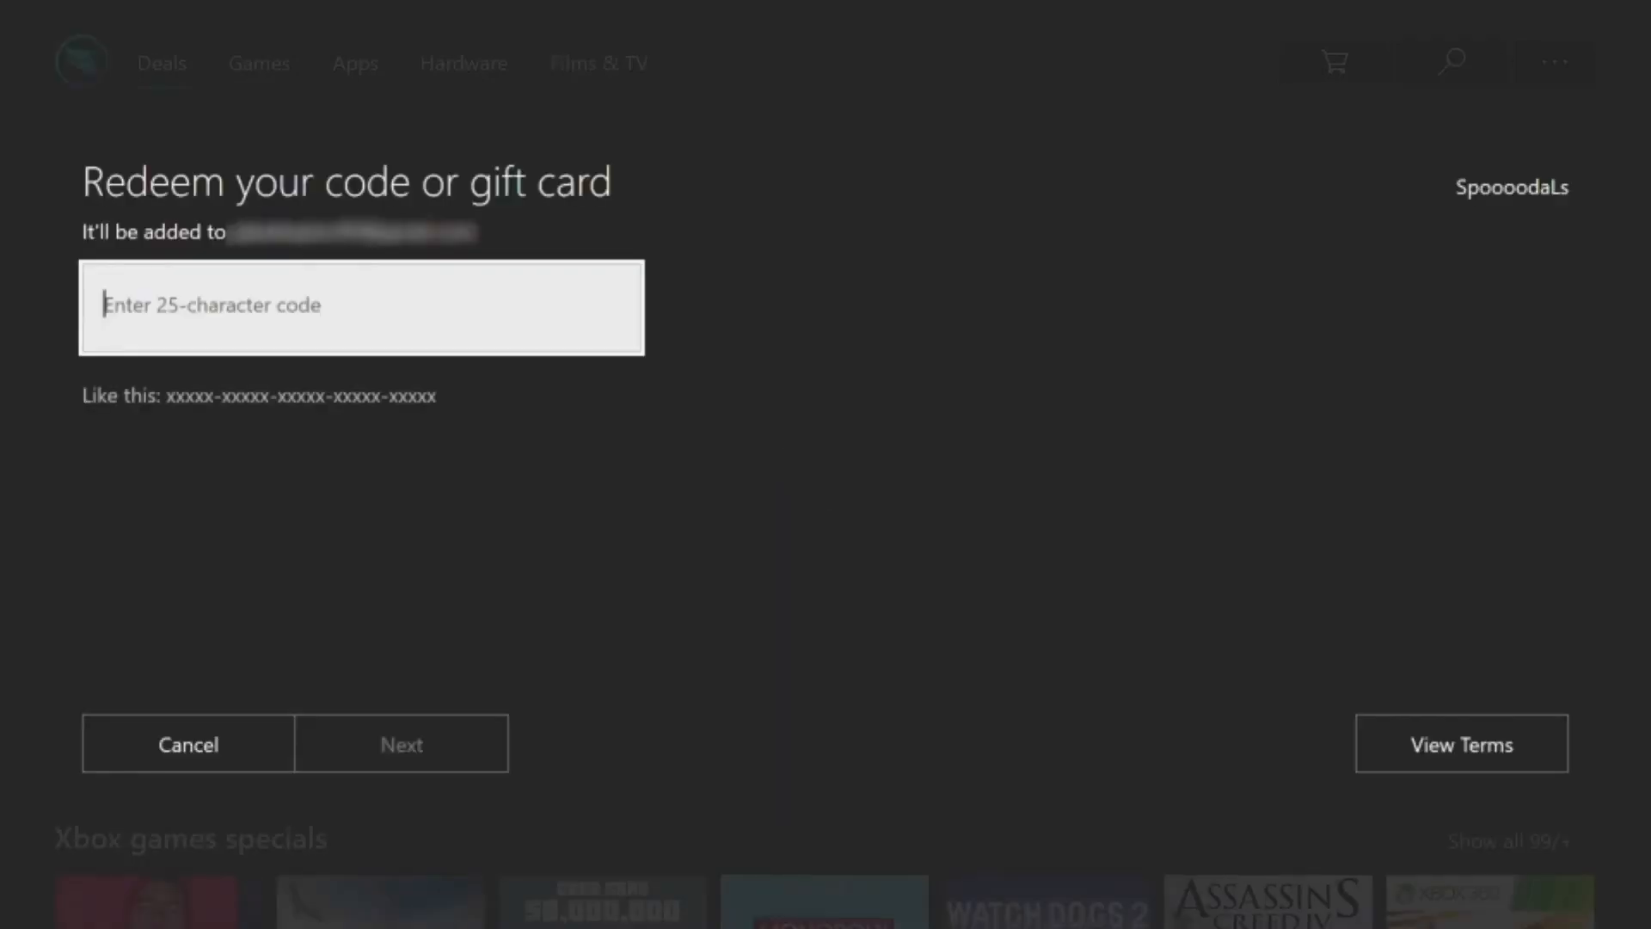